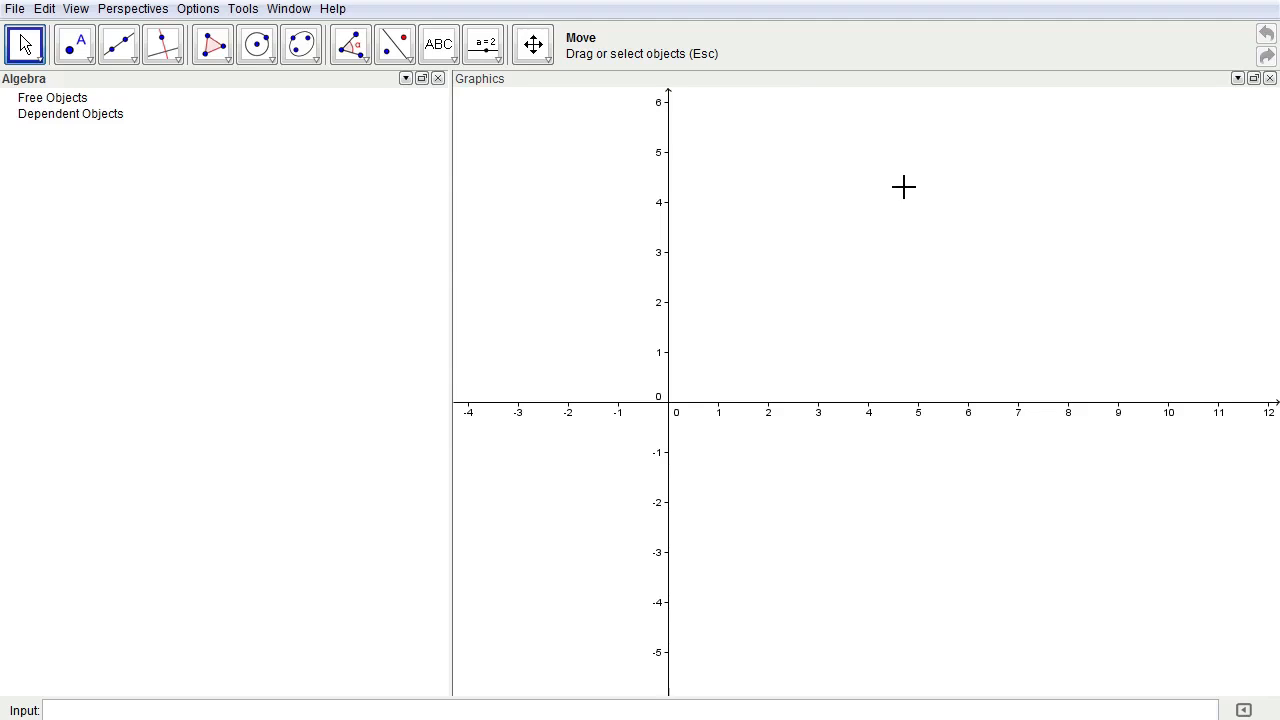
{"action": "mouse_move", "coordinate": [716, 252]}
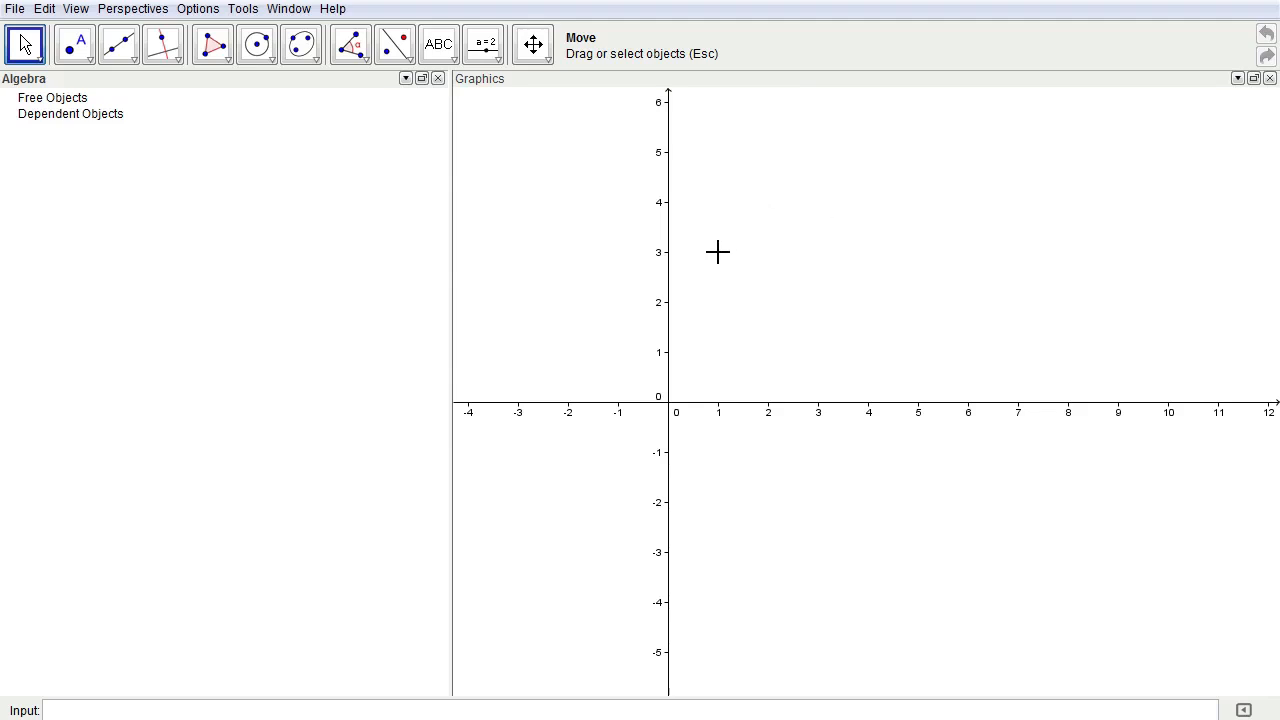
{"action": "mouse_move", "coordinate": [122, 106]}
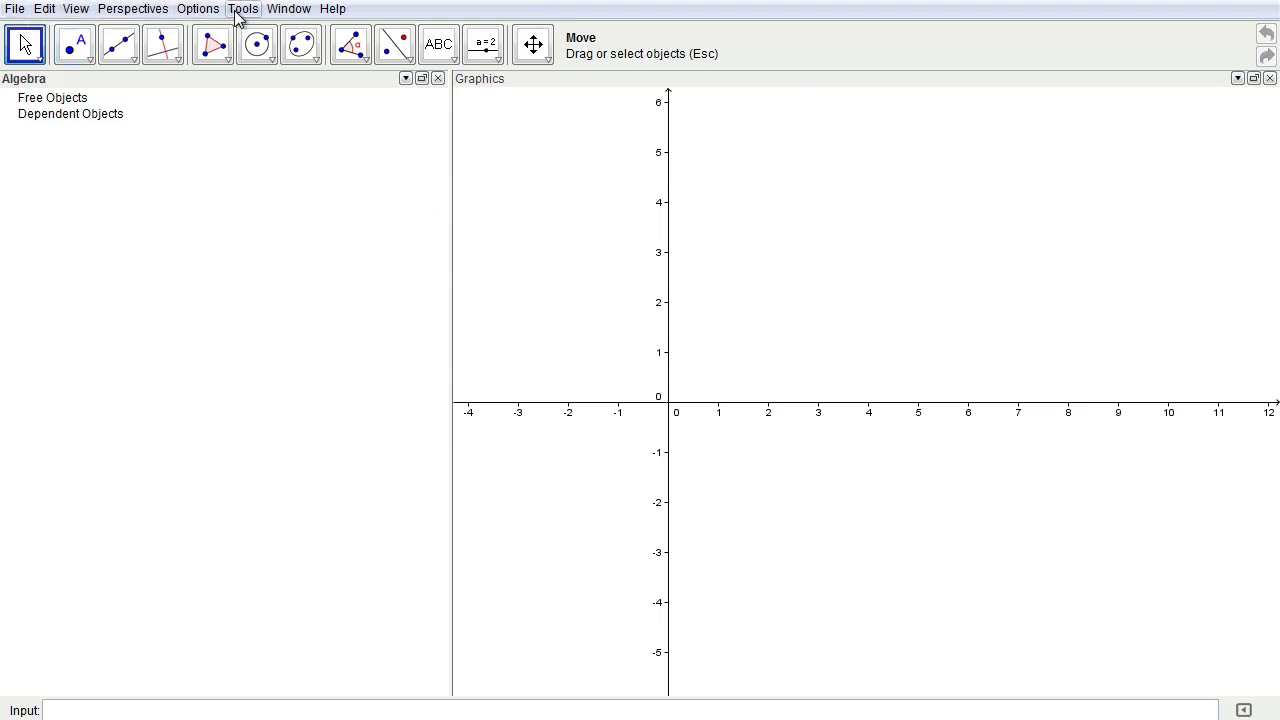
Step: Set labelling to No New Objects, hide the axes and narrow the Algebra view
{"action": "left_click", "coordinate": [244, 8]}
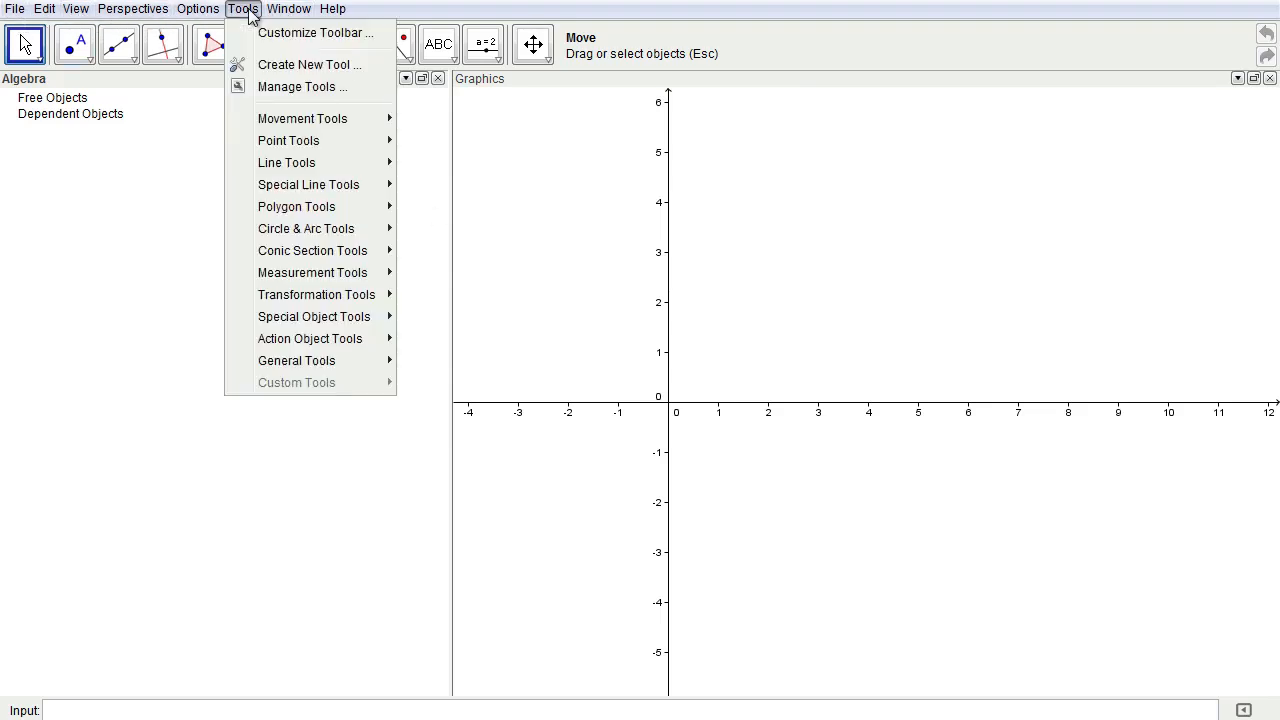
{"action": "left_click", "coordinate": [198, 8]}
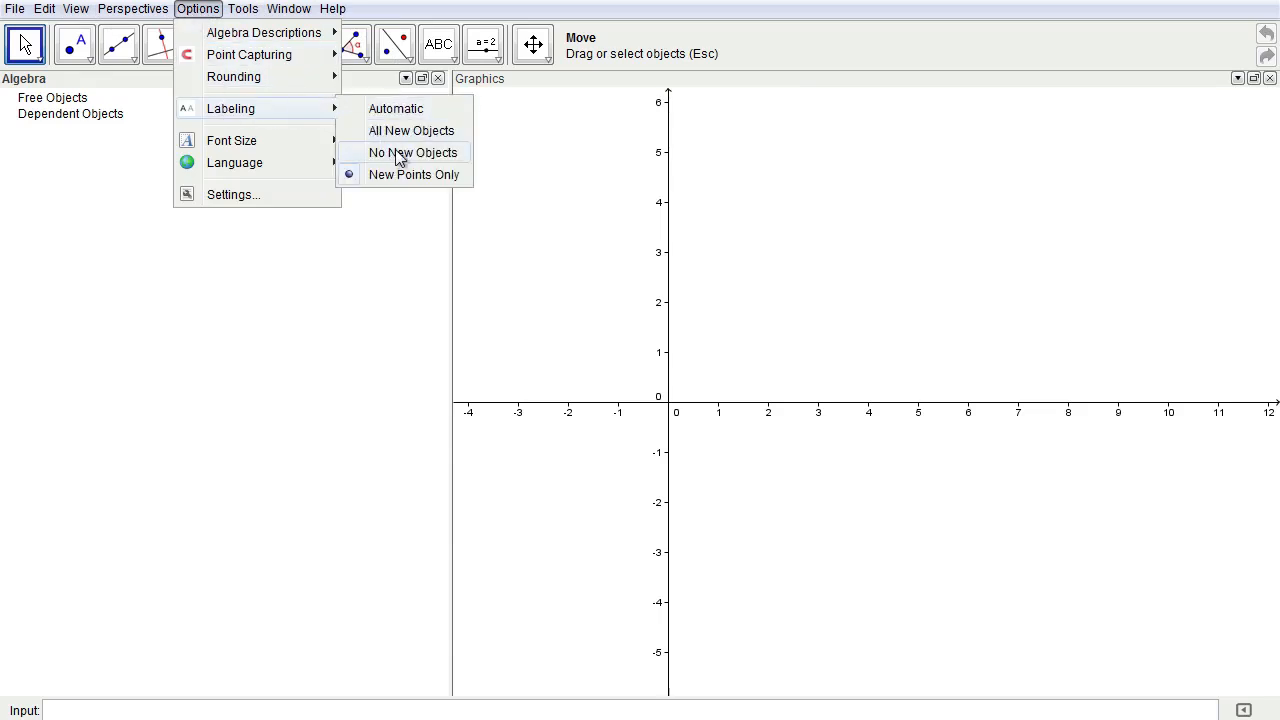
{"action": "left_click", "coordinate": [412, 152]}
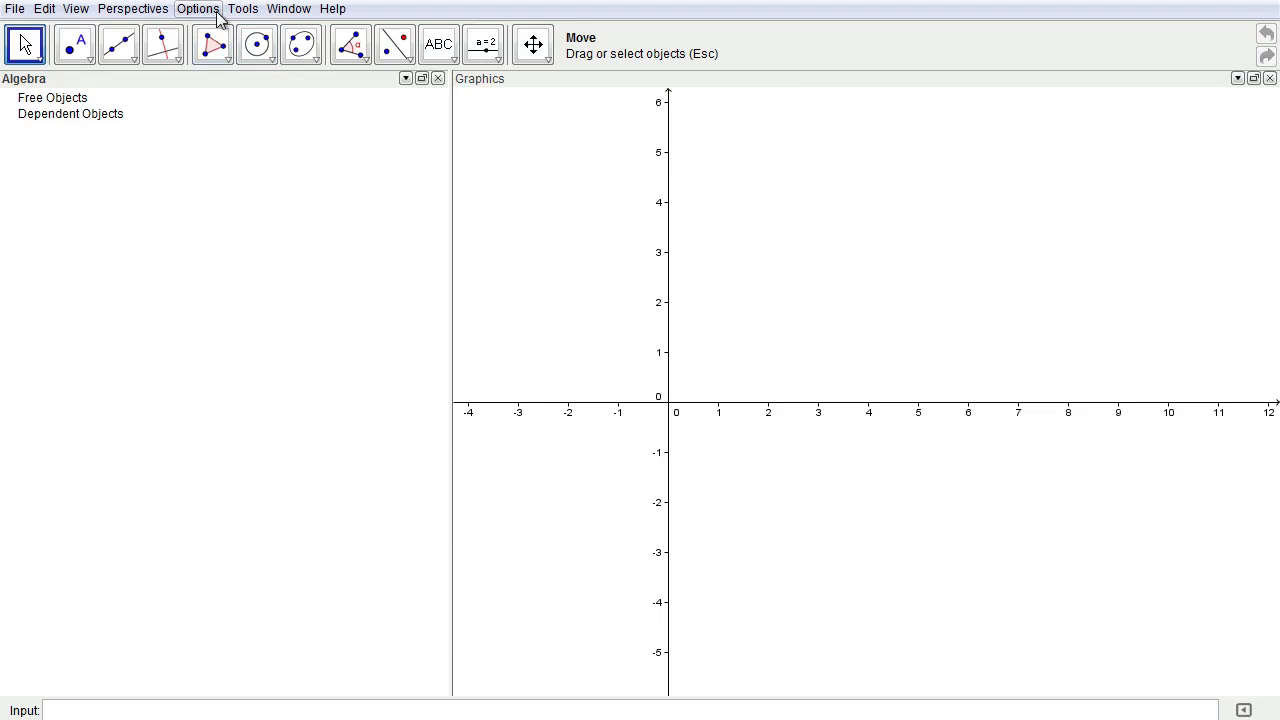
{"action": "left_click", "coordinate": [76, 8]}
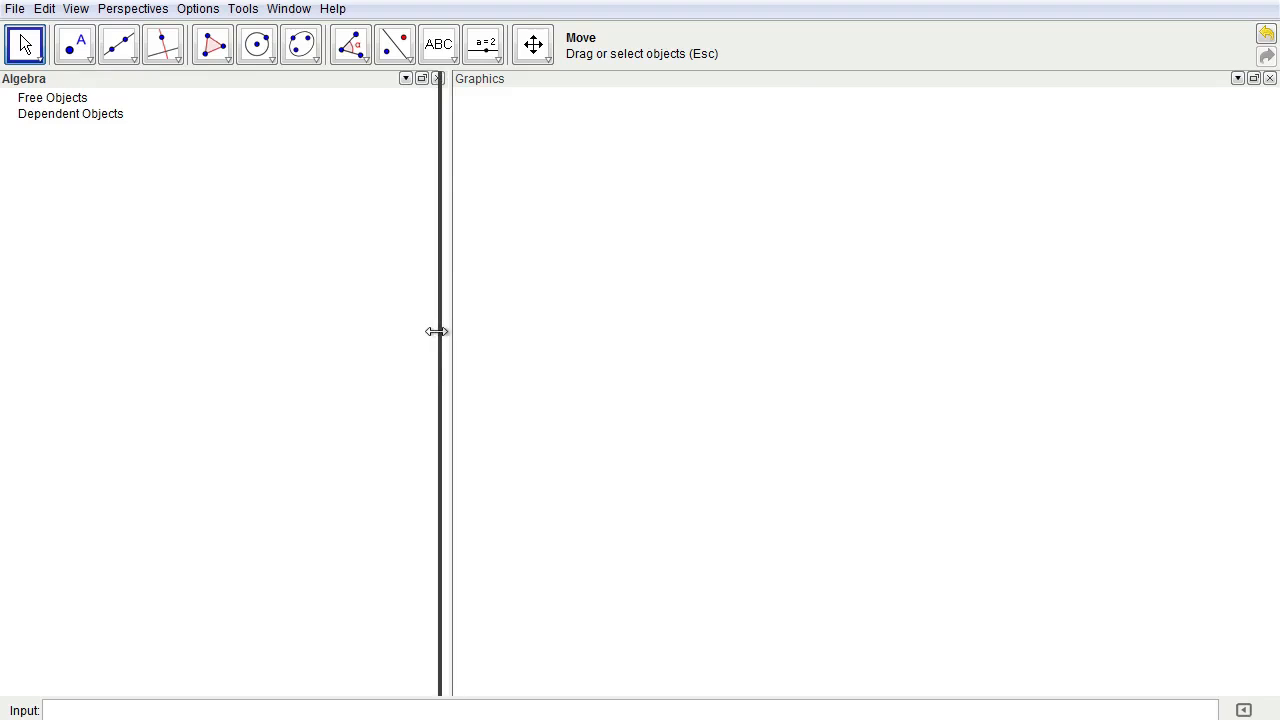
{"action": "left_click_drag", "start_coordinate": [440, 332], "coordinate": [196, 332]}
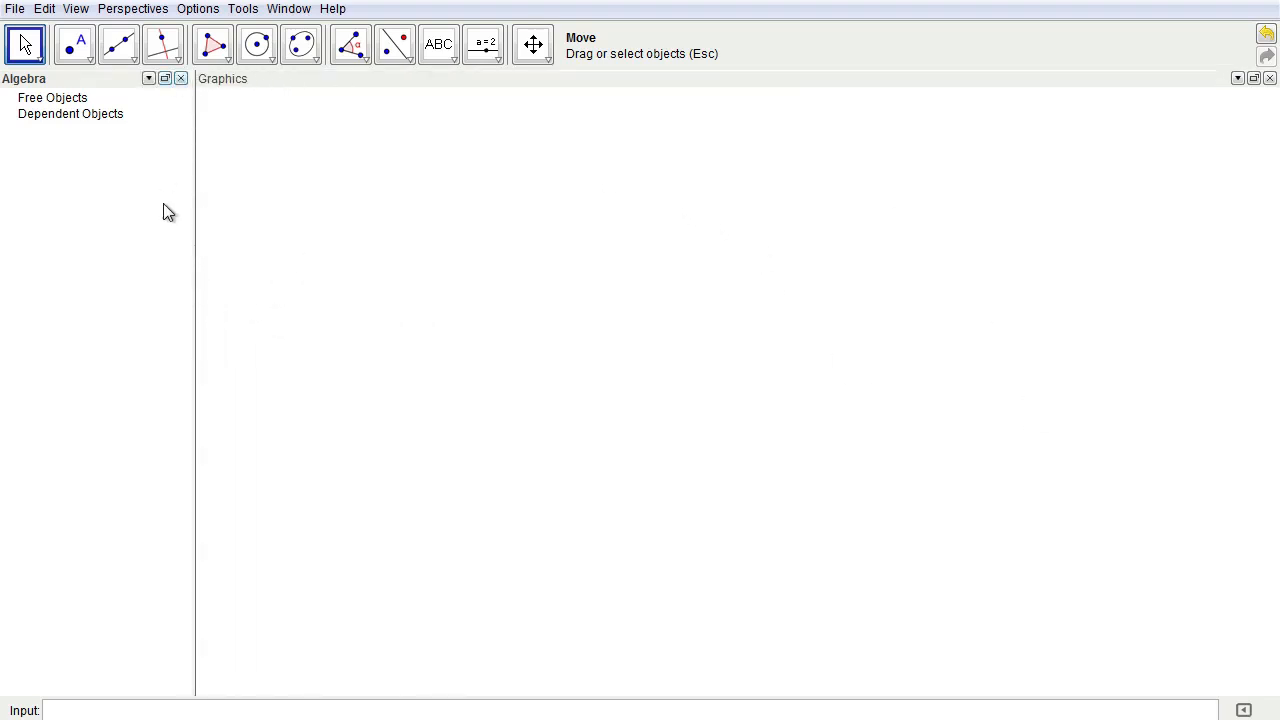
{"action": "mouse_move", "coordinate": [128, 78]}
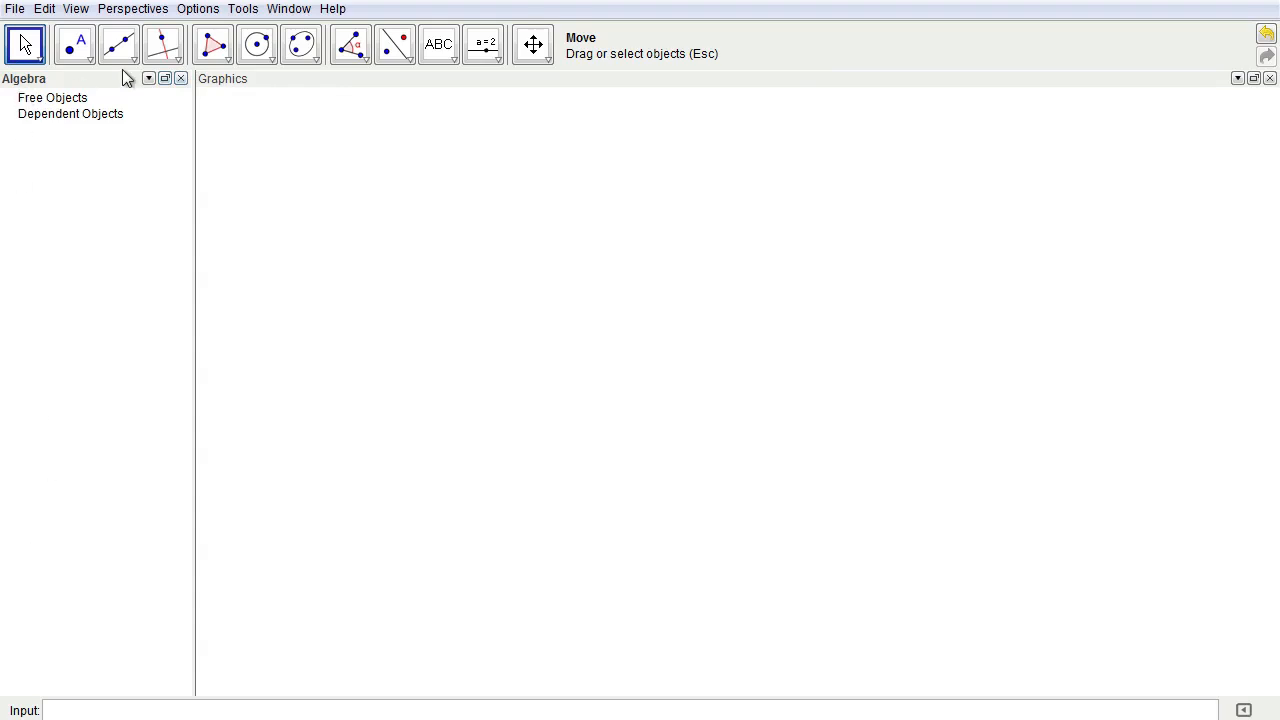
Step: Place points A and B vertically aligned and draw line x = 5.44 through them
{"action": "left_click", "coordinate": [74, 44]}
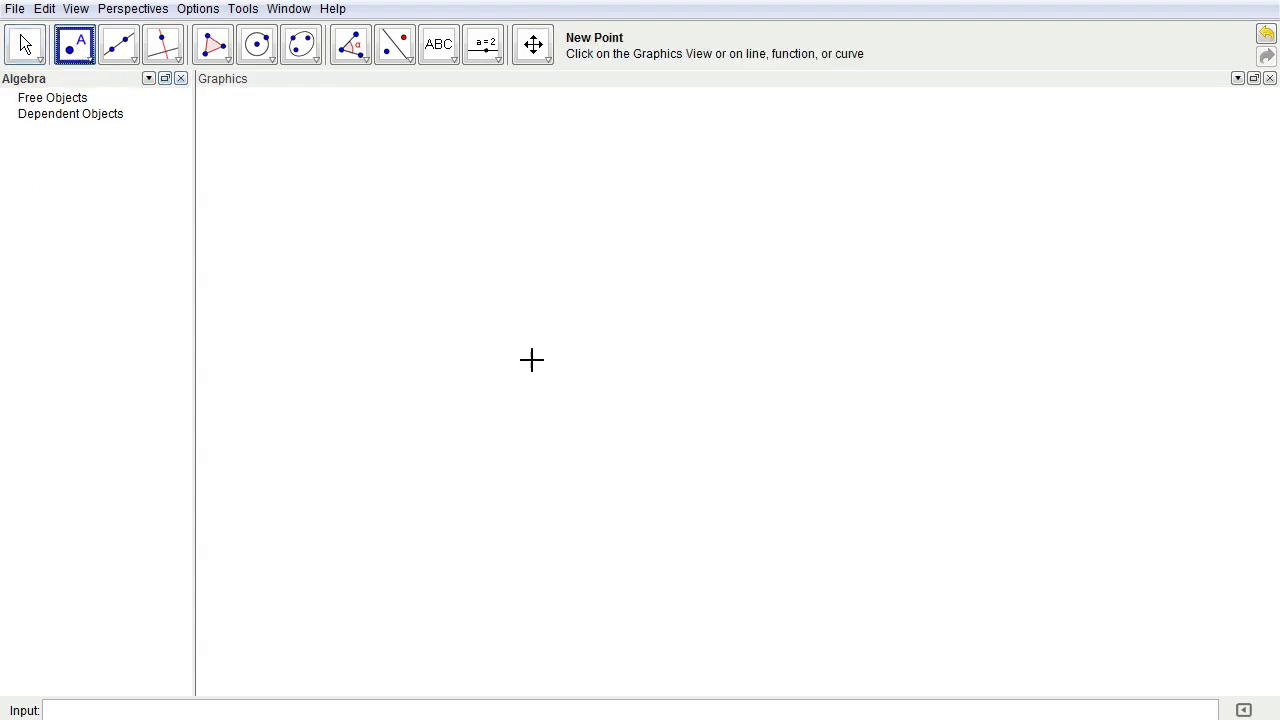
{"action": "mouse_move", "coordinate": [696, 384]}
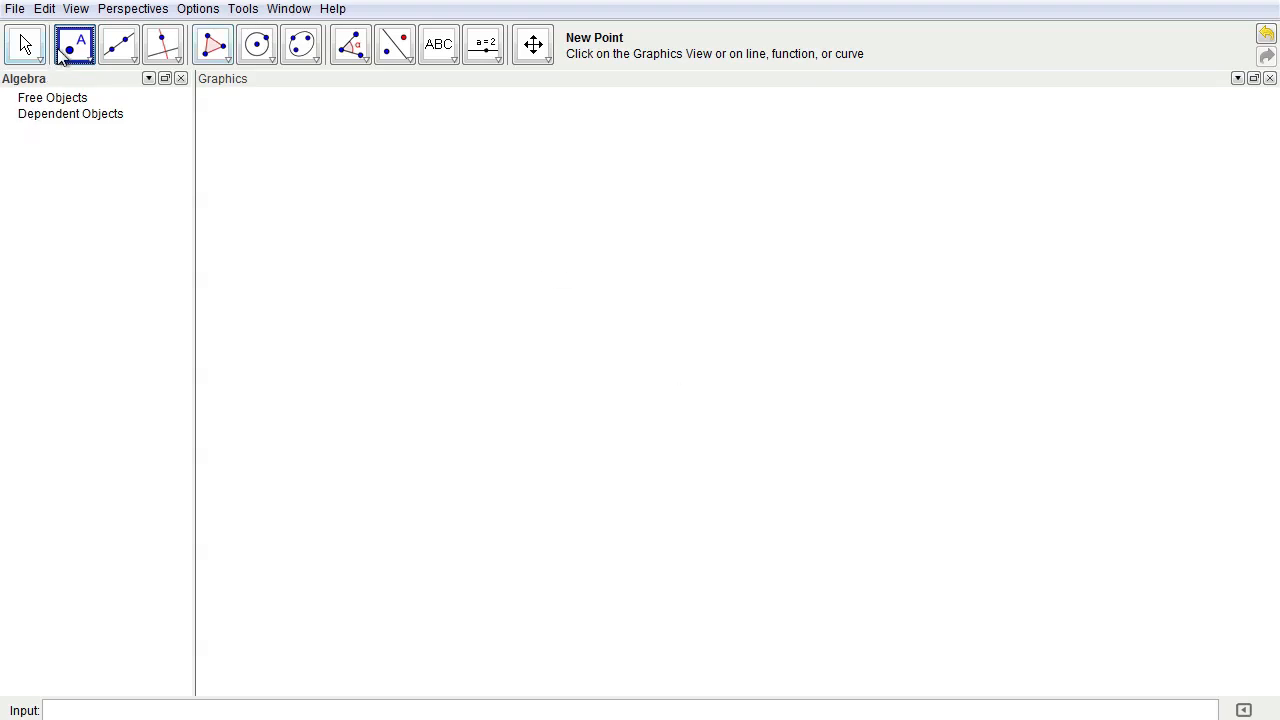
{"action": "left_click", "coordinate": [684, 374]}
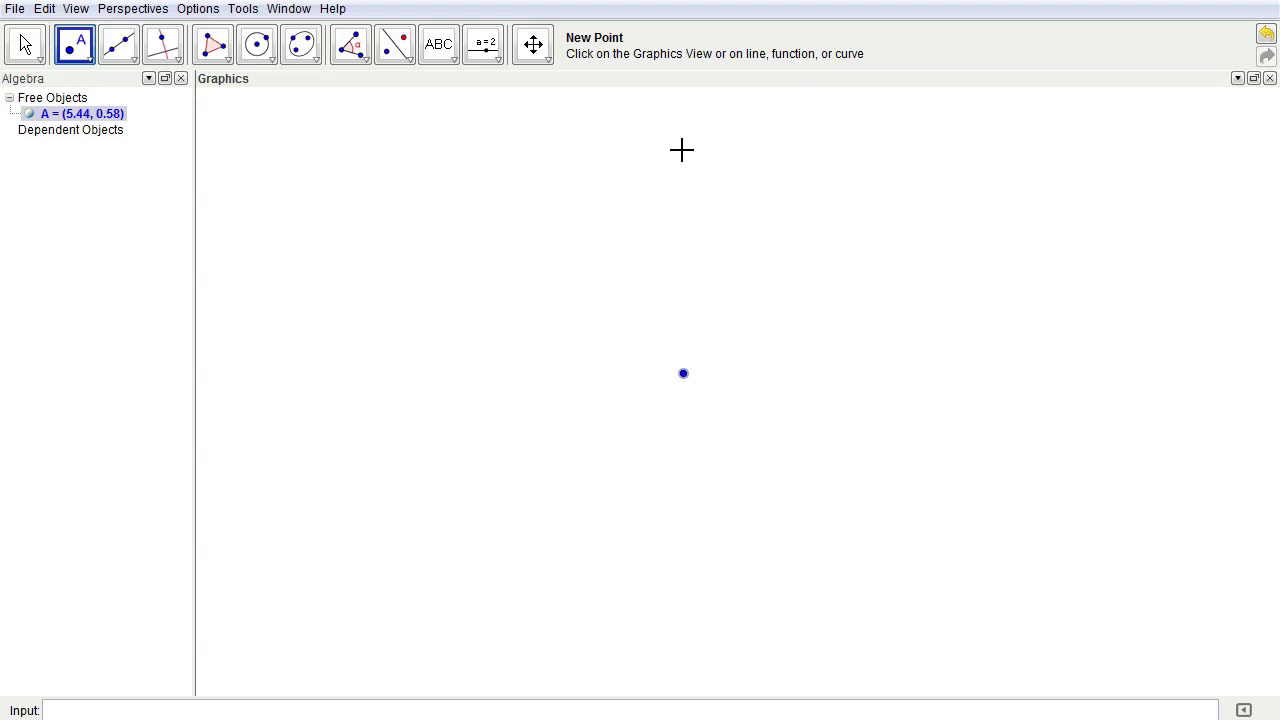
{"action": "mouse_move", "coordinate": [684, 154]}
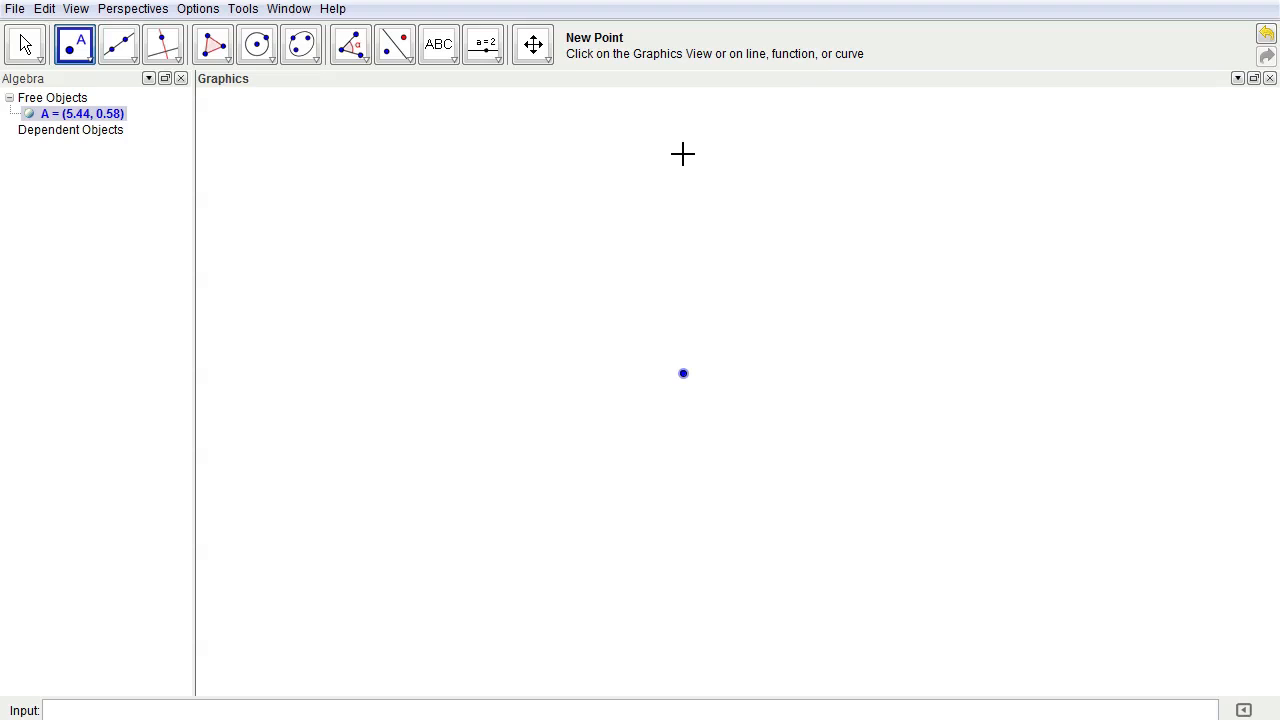
{"action": "left_click", "coordinate": [684, 154]}
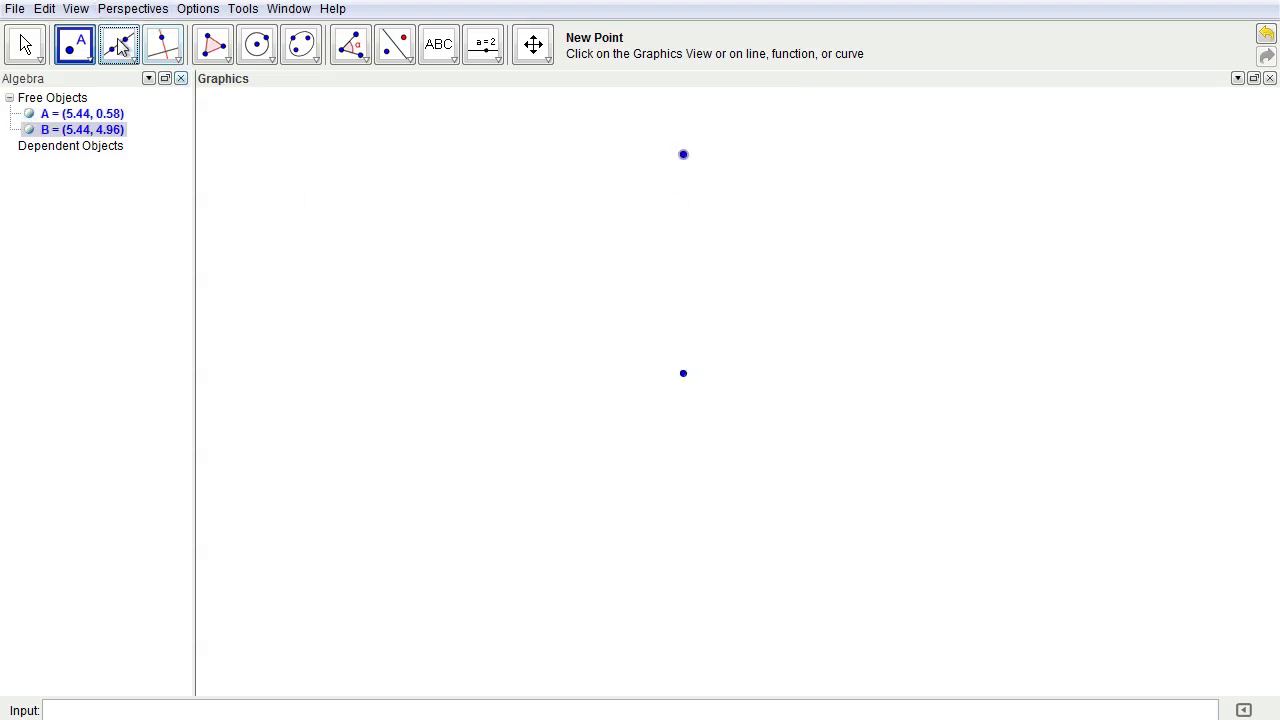
{"action": "left_click", "coordinate": [118, 44]}
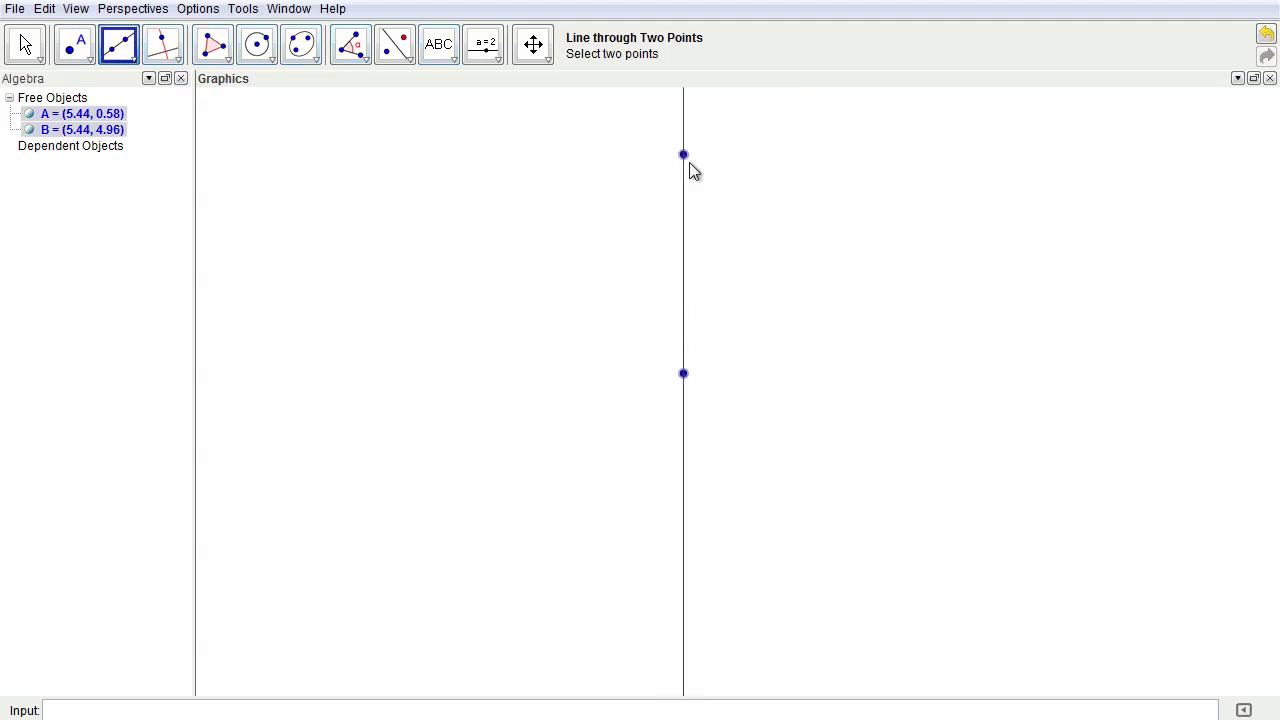
{"action": "left_click", "coordinate": [684, 374]}
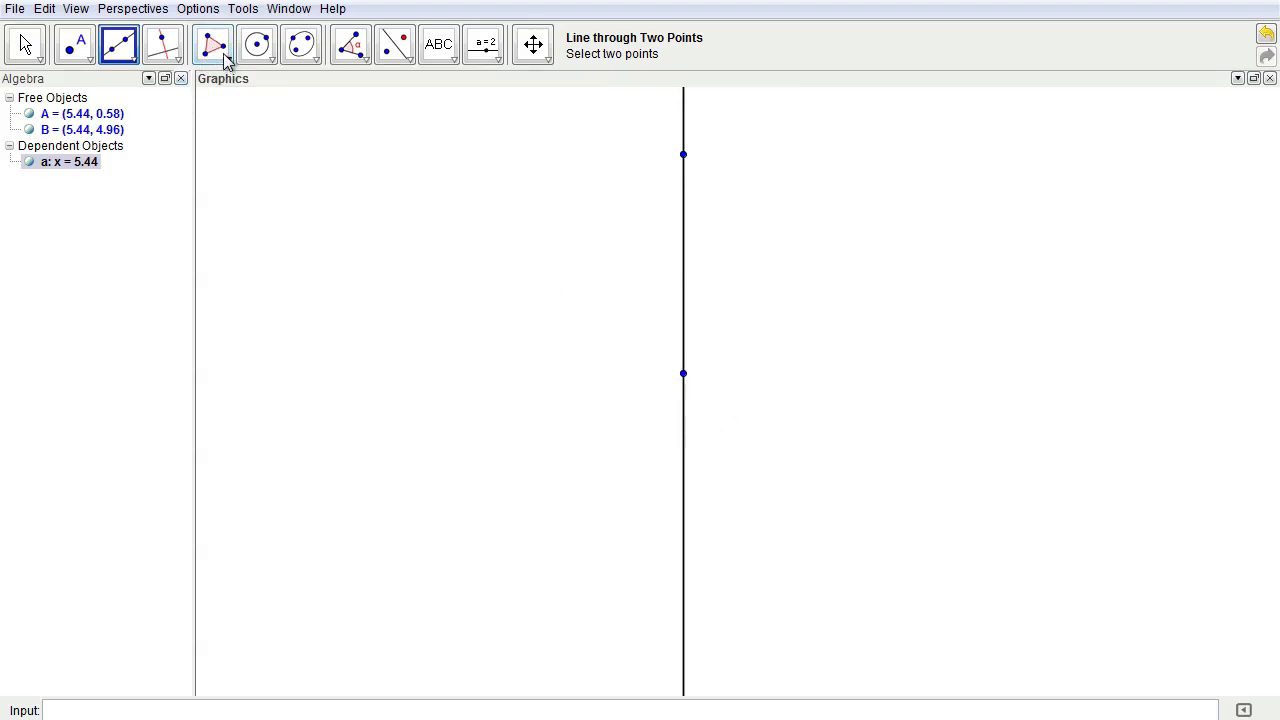
Step: Place points C, D, E, F right of the line and build quadrilateral poly1 from them
{"action": "left_click", "coordinate": [228, 58]}
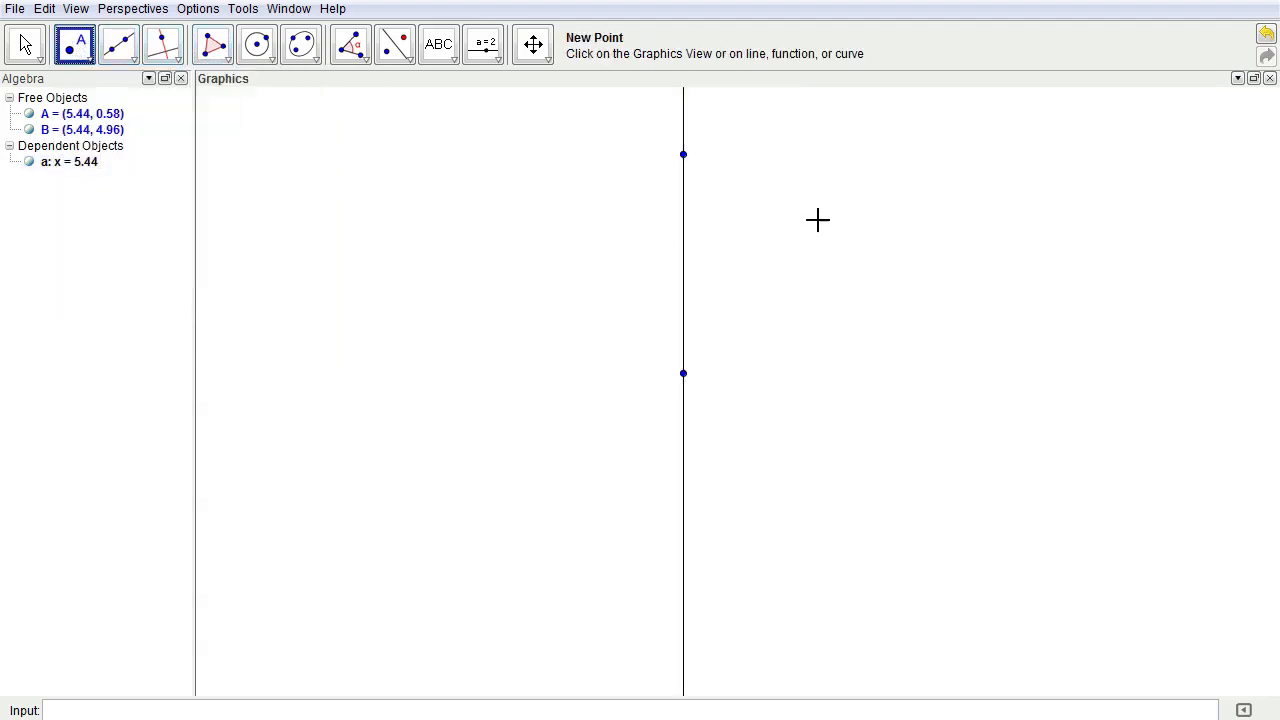
{"action": "left_click", "coordinate": [788, 186]}
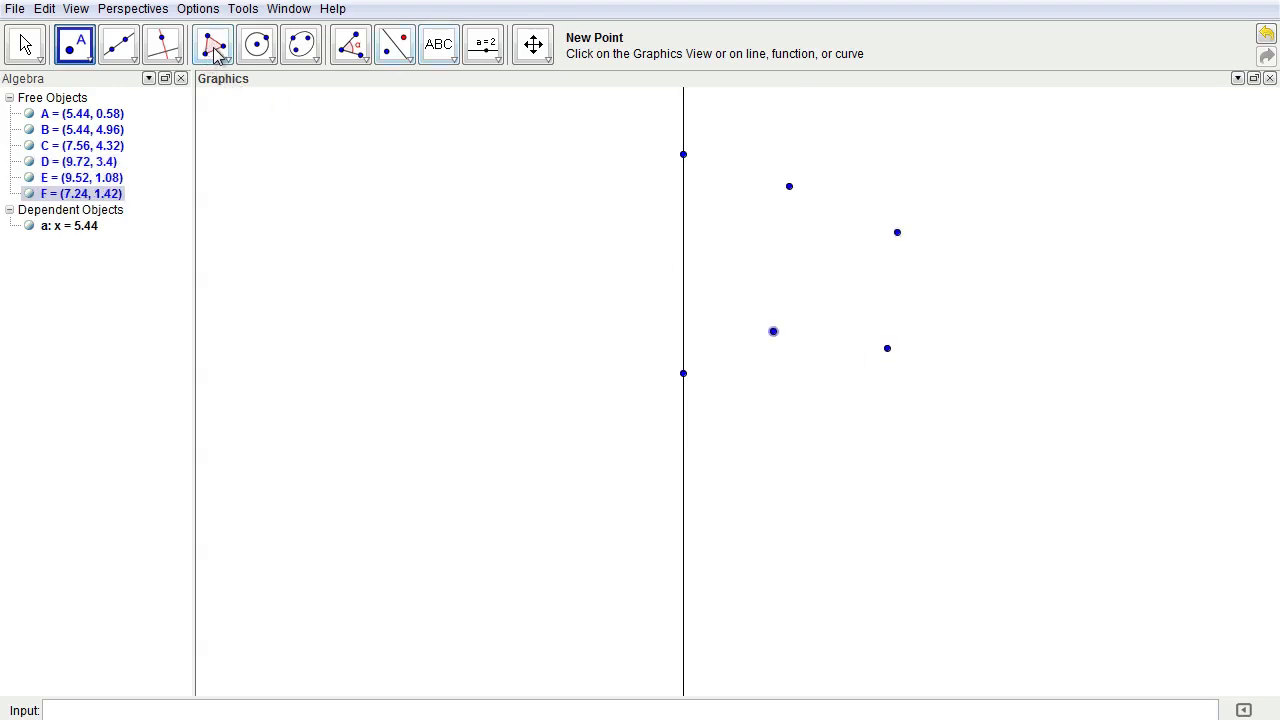
{"action": "left_click", "coordinate": [212, 44]}
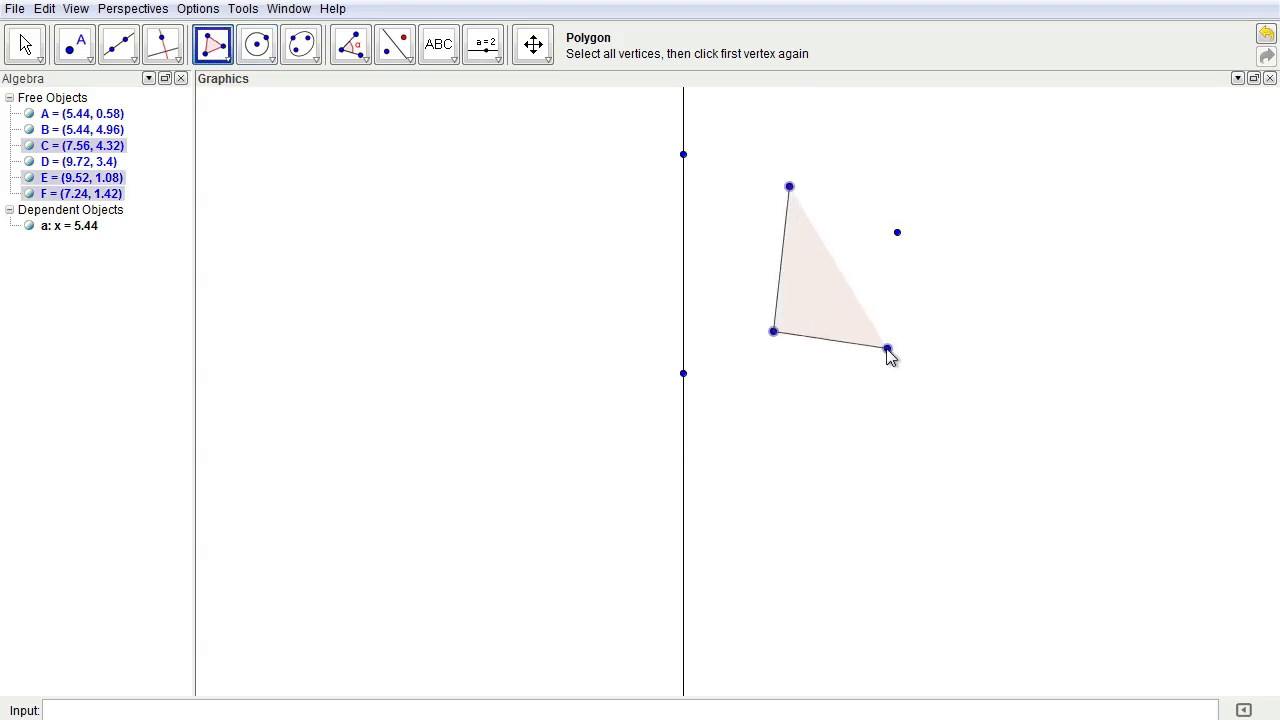
{"action": "left_click", "coordinate": [896, 232]}
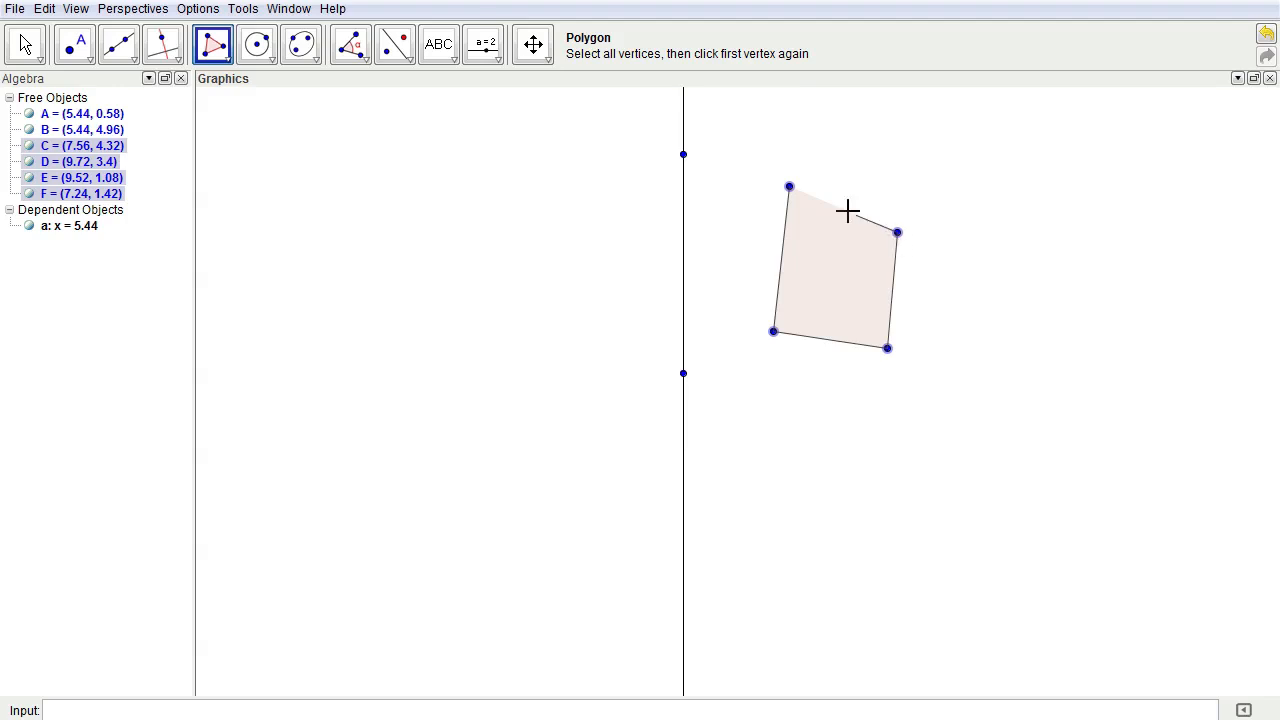
{"action": "left_click", "coordinate": [788, 188]}
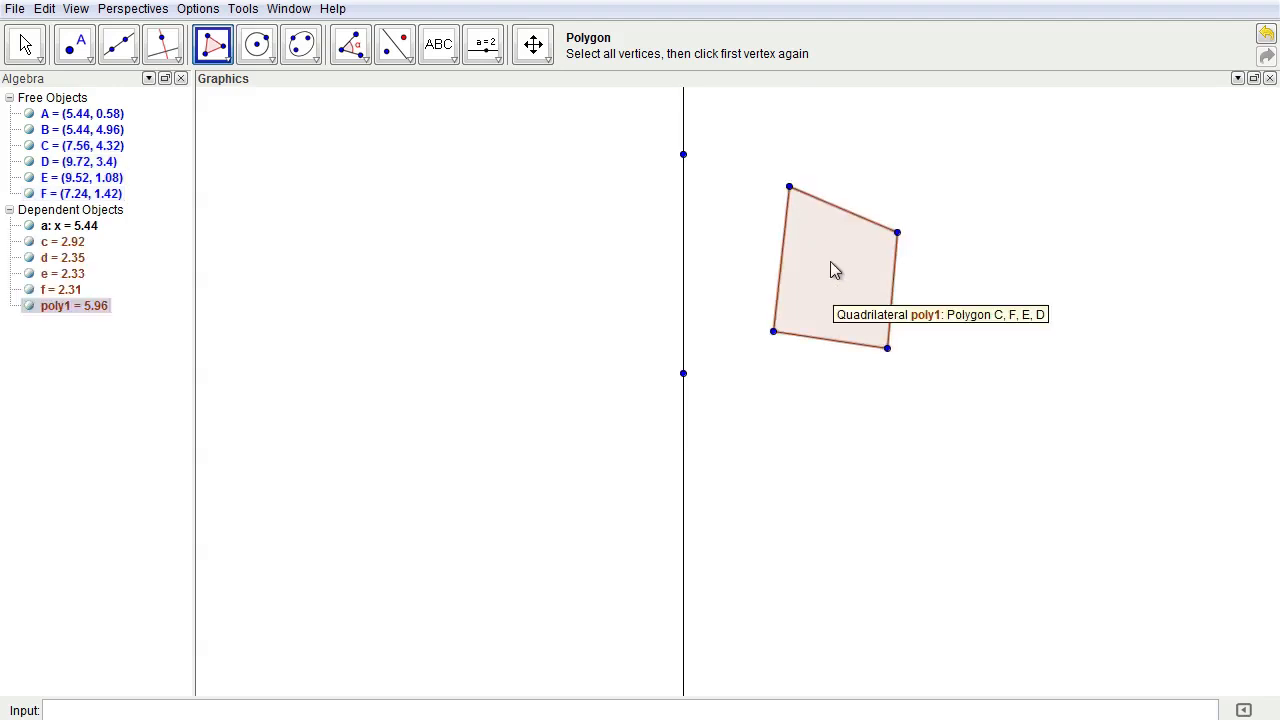
Step: Recolour poly1 light blue (0, 204, 255) via Object Properties and close the window
{"action": "right_click", "coordinate": [836, 270]}
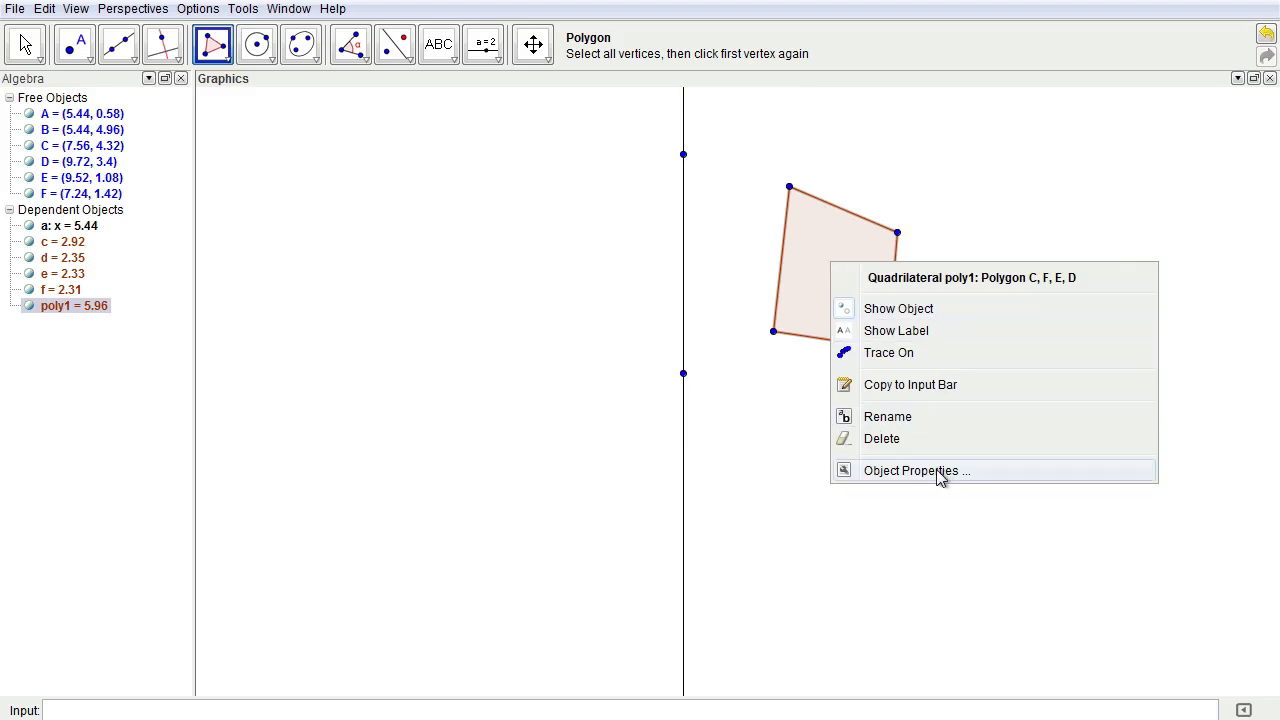
{"action": "left_click", "coordinate": [916, 470]}
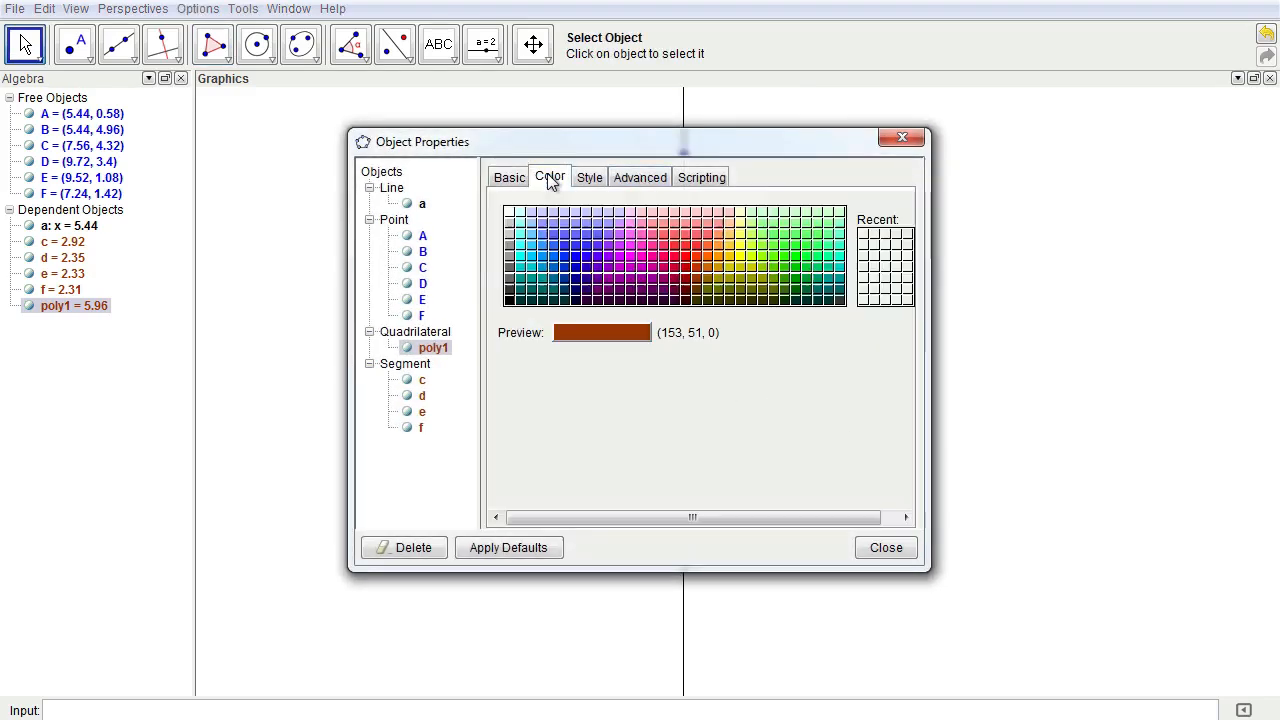
{"action": "left_click", "coordinate": [536, 264]}
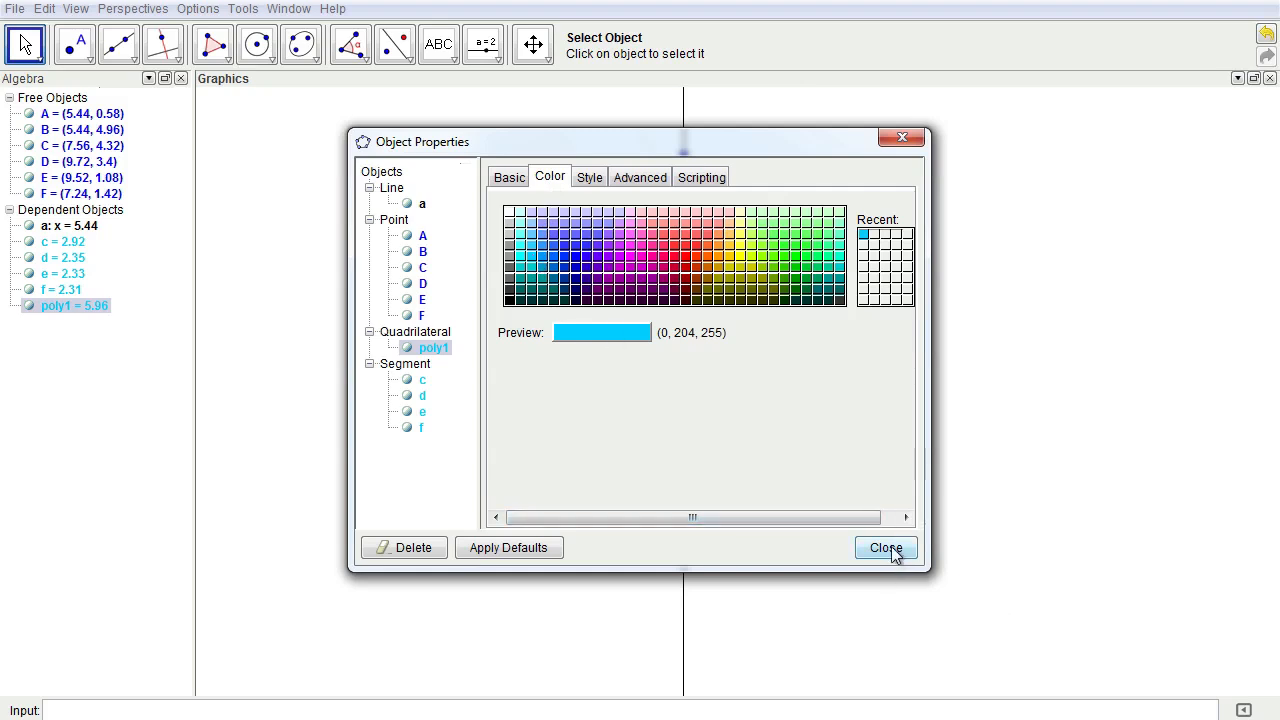
{"action": "left_click", "coordinate": [884, 548]}
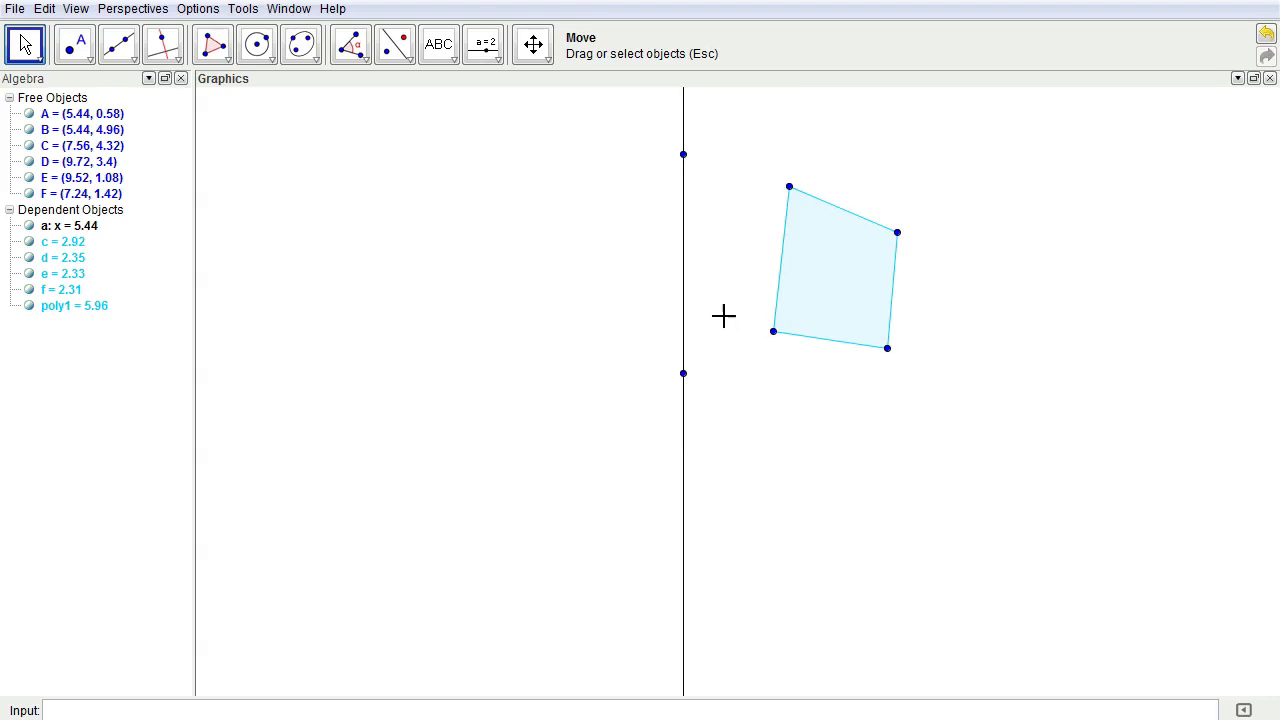
{"action": "left_click", "coordinate": [840, 280]}
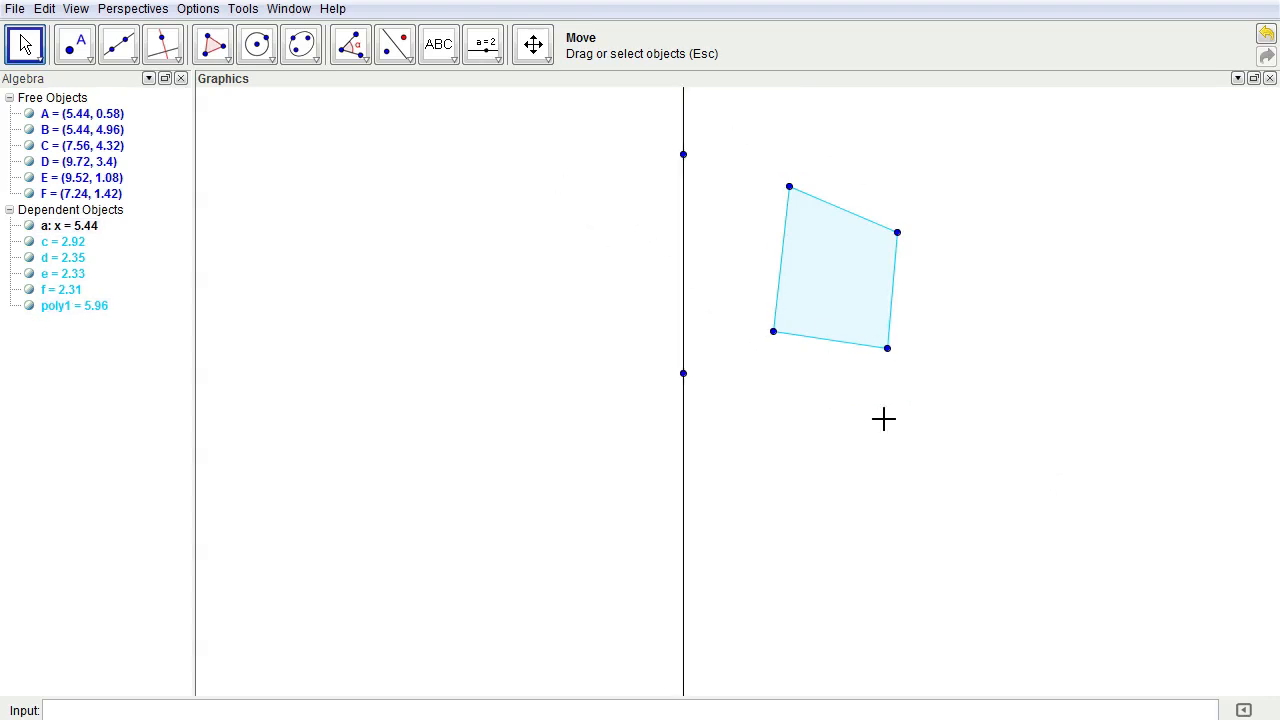
{"action": "left_click", "coordinate": [24, 44]}
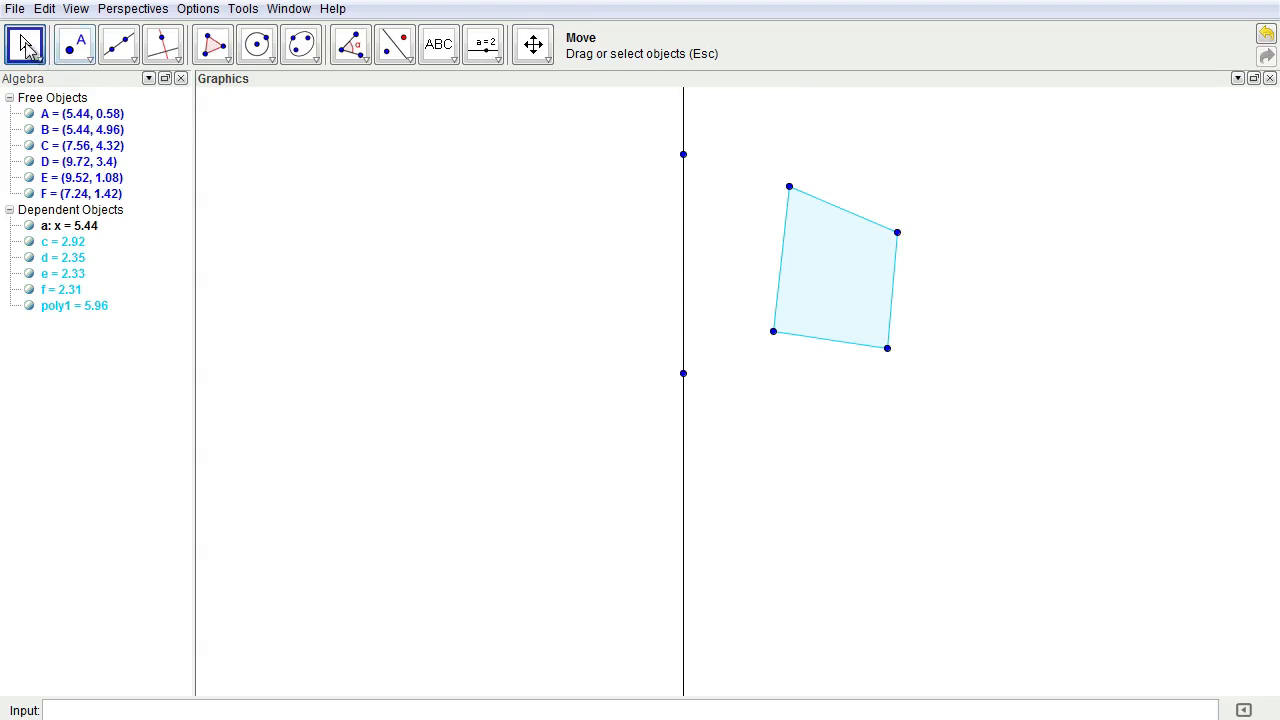
Step: Rotate poly1 by 60° counter clockwise around point A on the line
{"action": "left_click", "coordinate": [828, 280]}
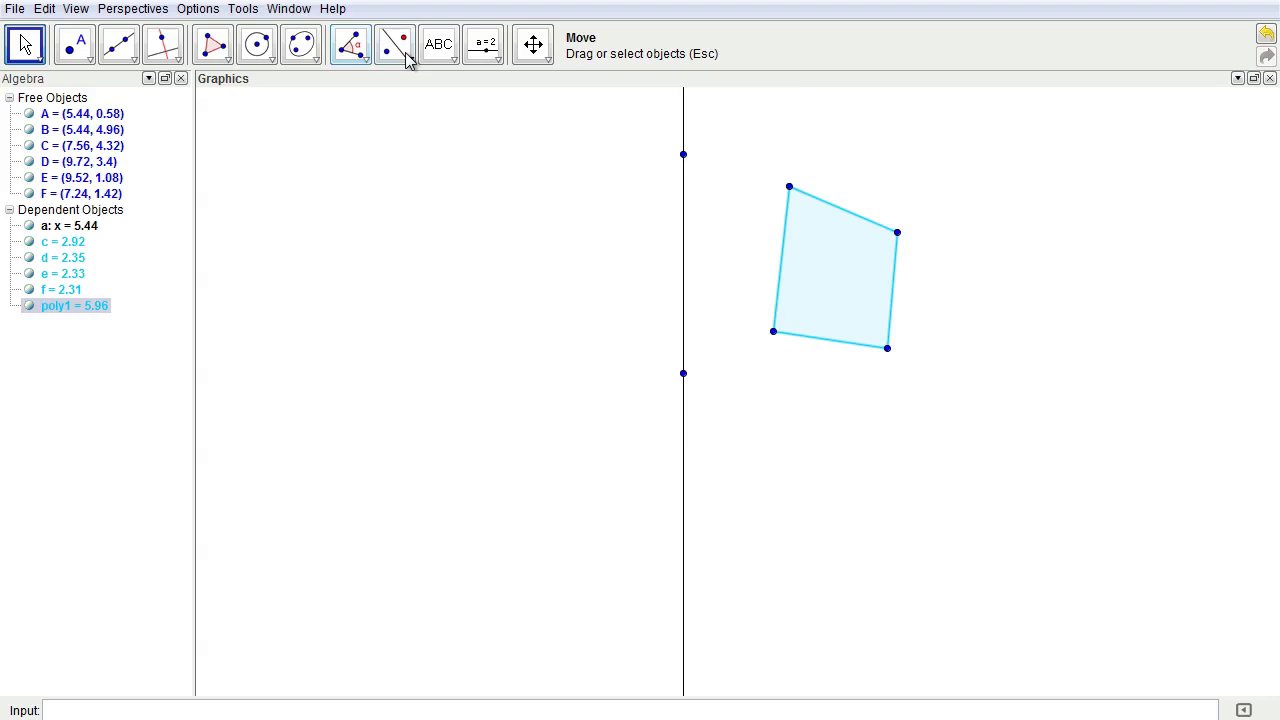
{"action": "left_click", "coordinate": [408, 52]}
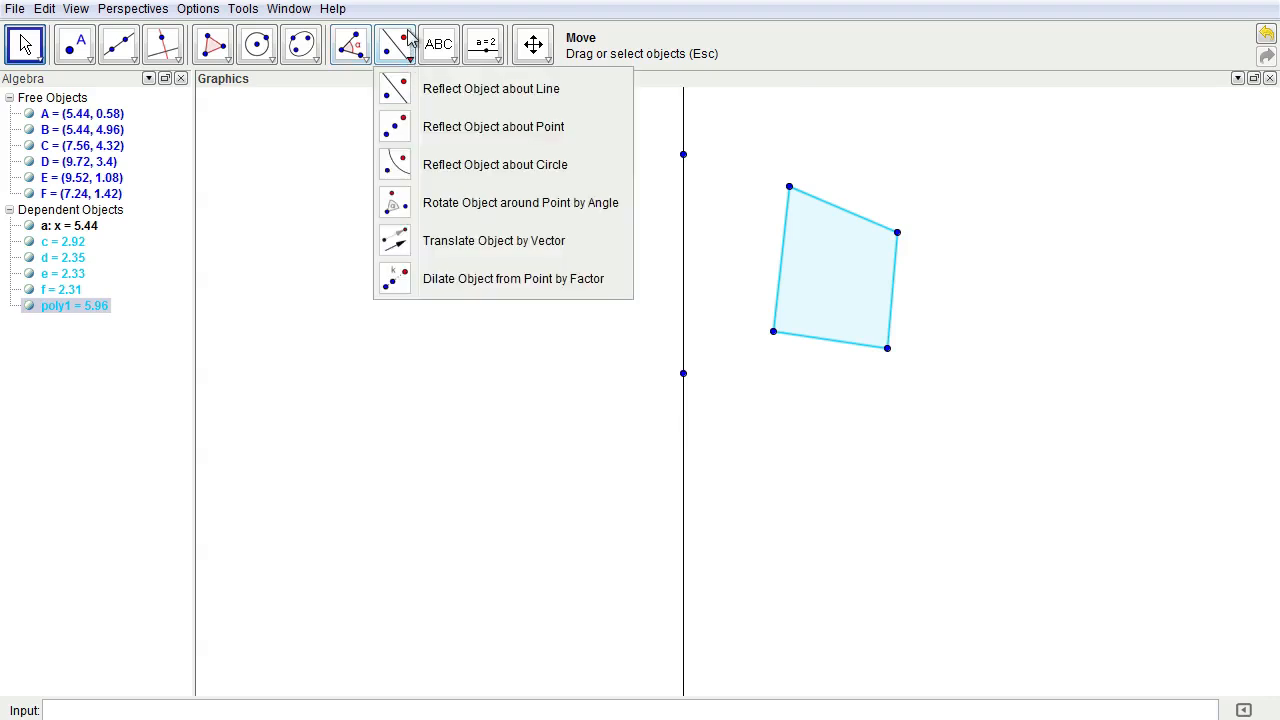
{"action": "mouse_move", "coordinate": [520, 202]}
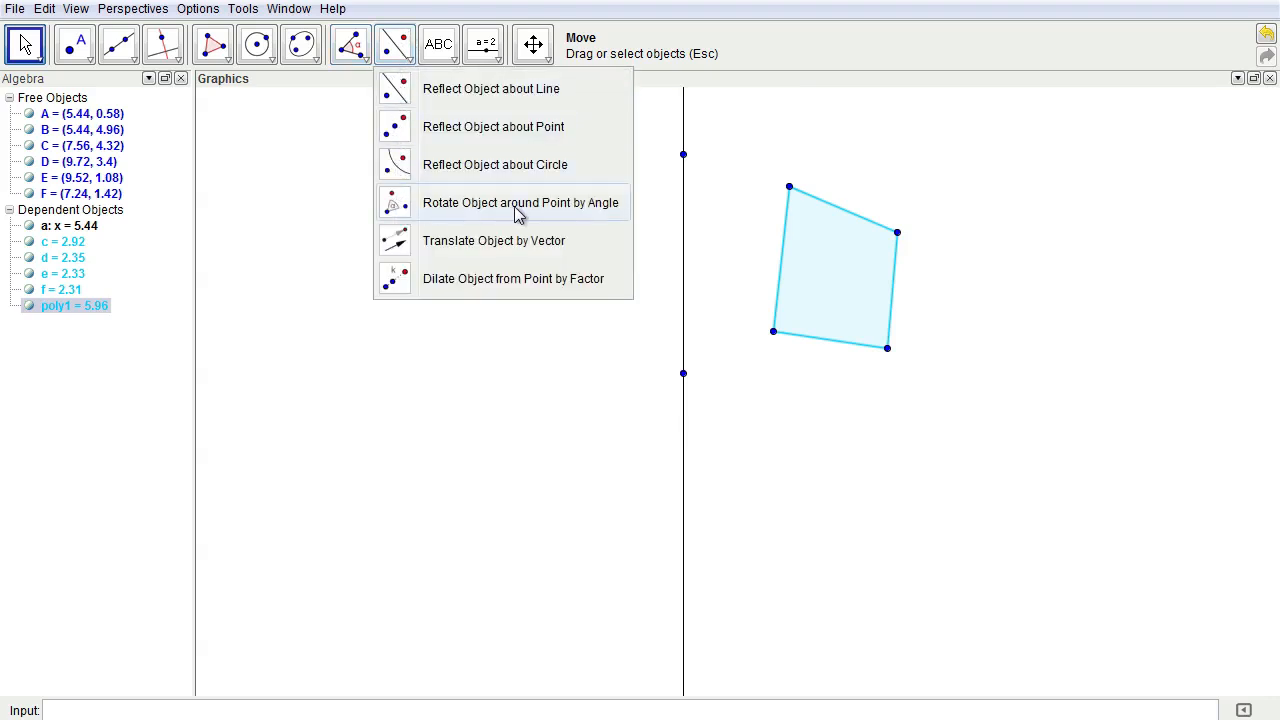
{"action": "left_click", "coordinate": [520, 202]}
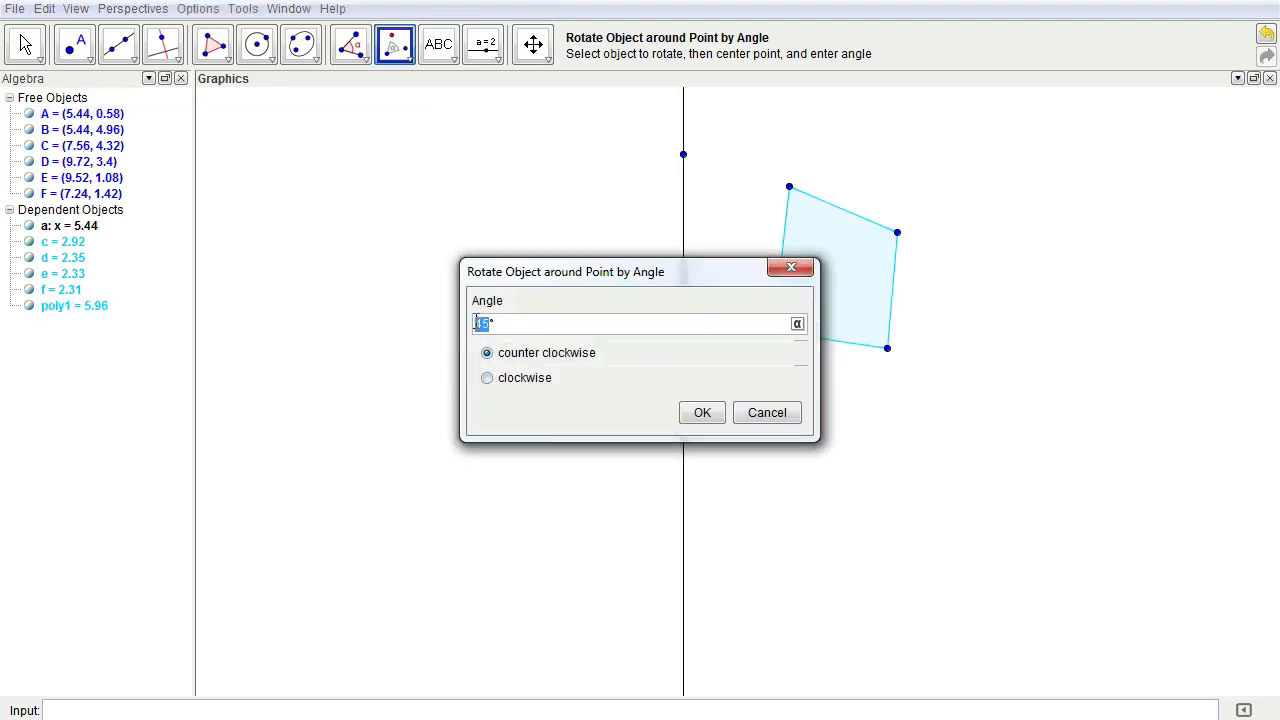
{"action": "type", "text": "60°"}
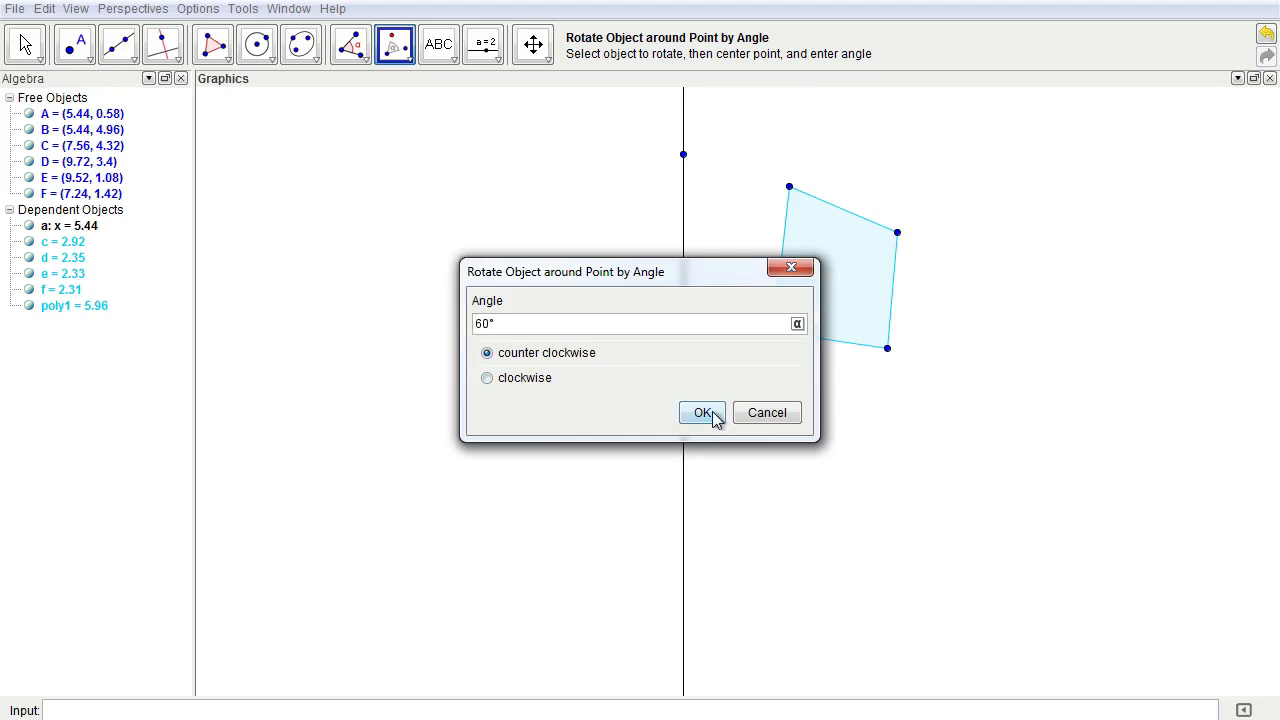
{"action": "left_click", "coordinate": [702, 412]}
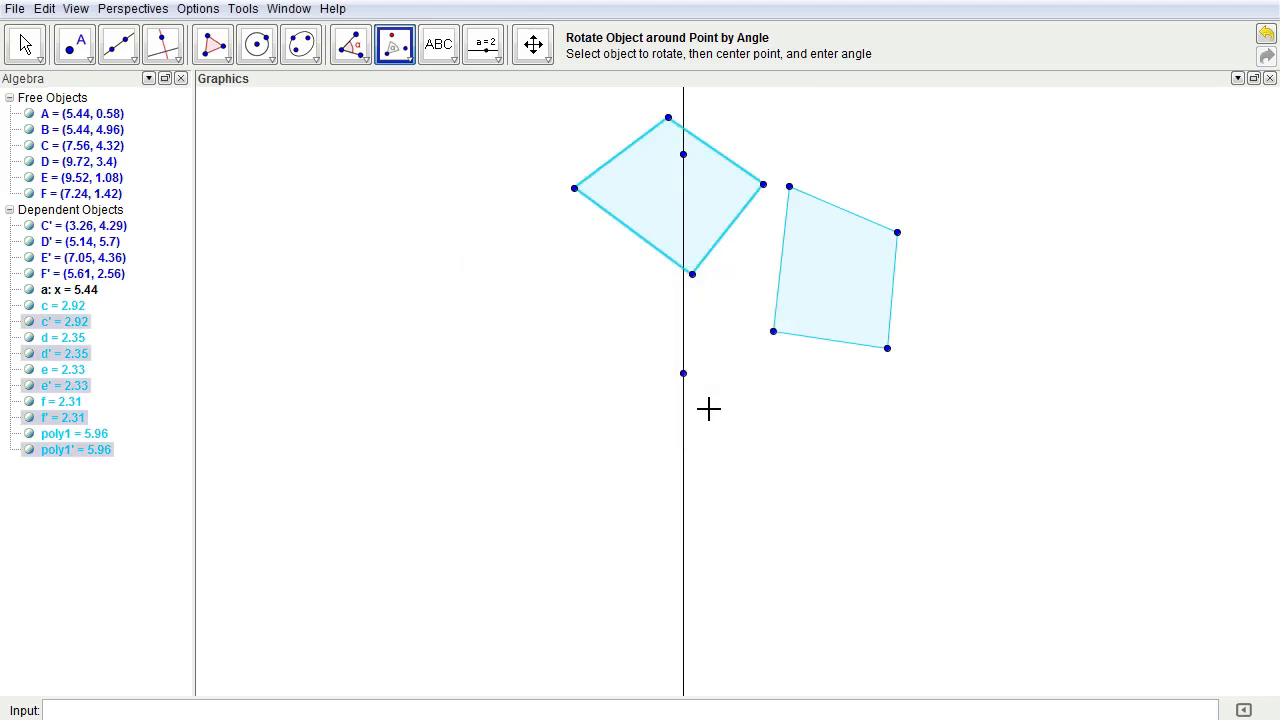
{"action": "mouse_move", "coordinate": [616, 184]}
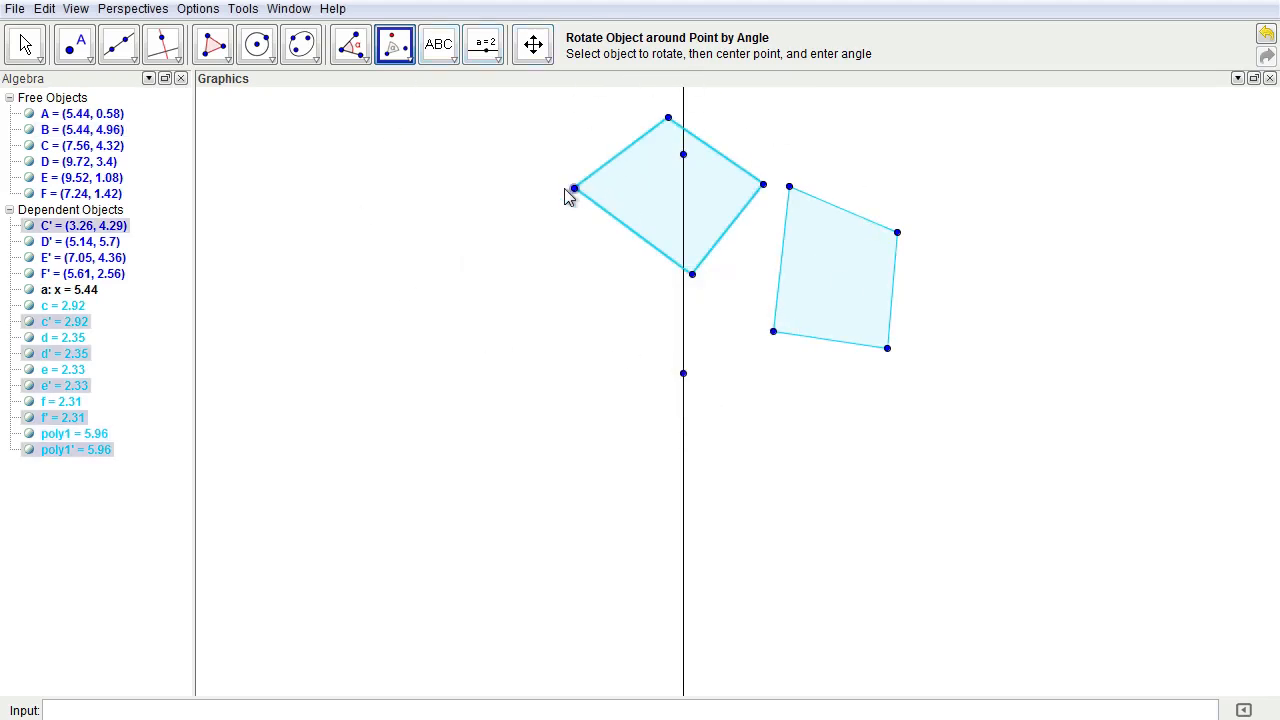
Step: Hide the copy's vertices and repeat the 60° rotation to complete the six-quadrilateral ring
{"action": "right_click", "coordinate": [572, 188]}
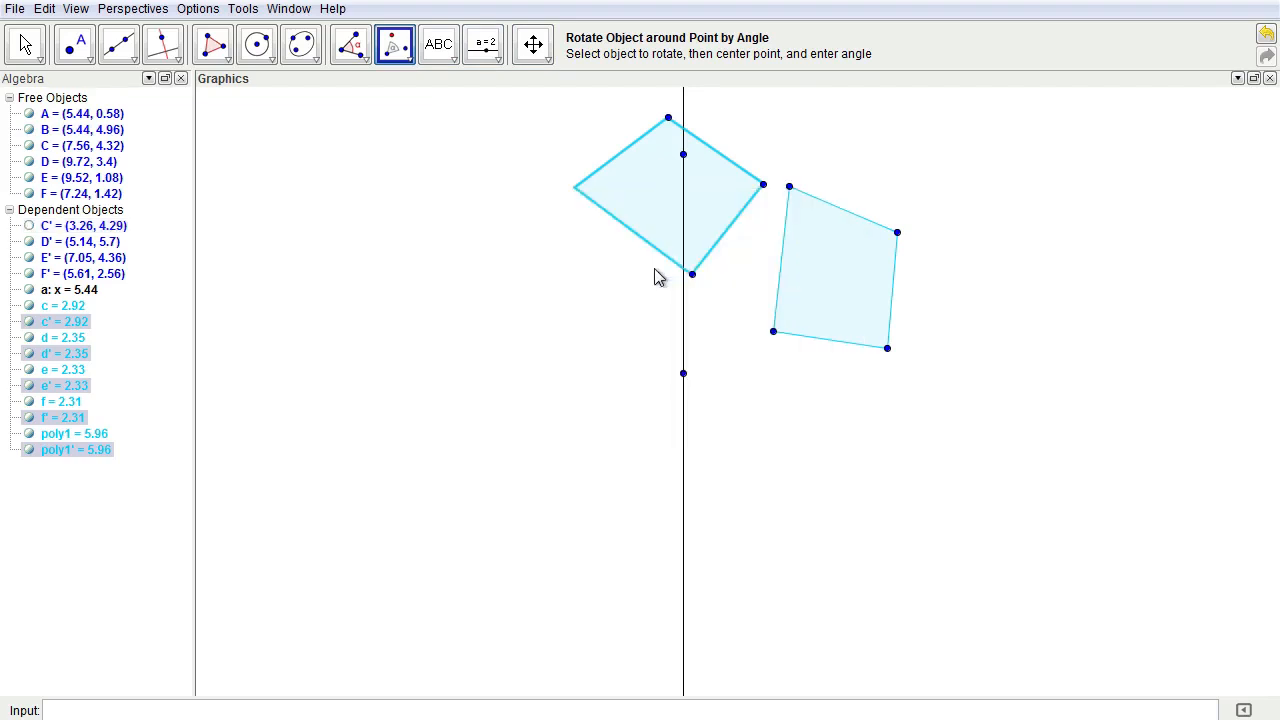
{"action": "right_click", "coordinate": [692, 276]}
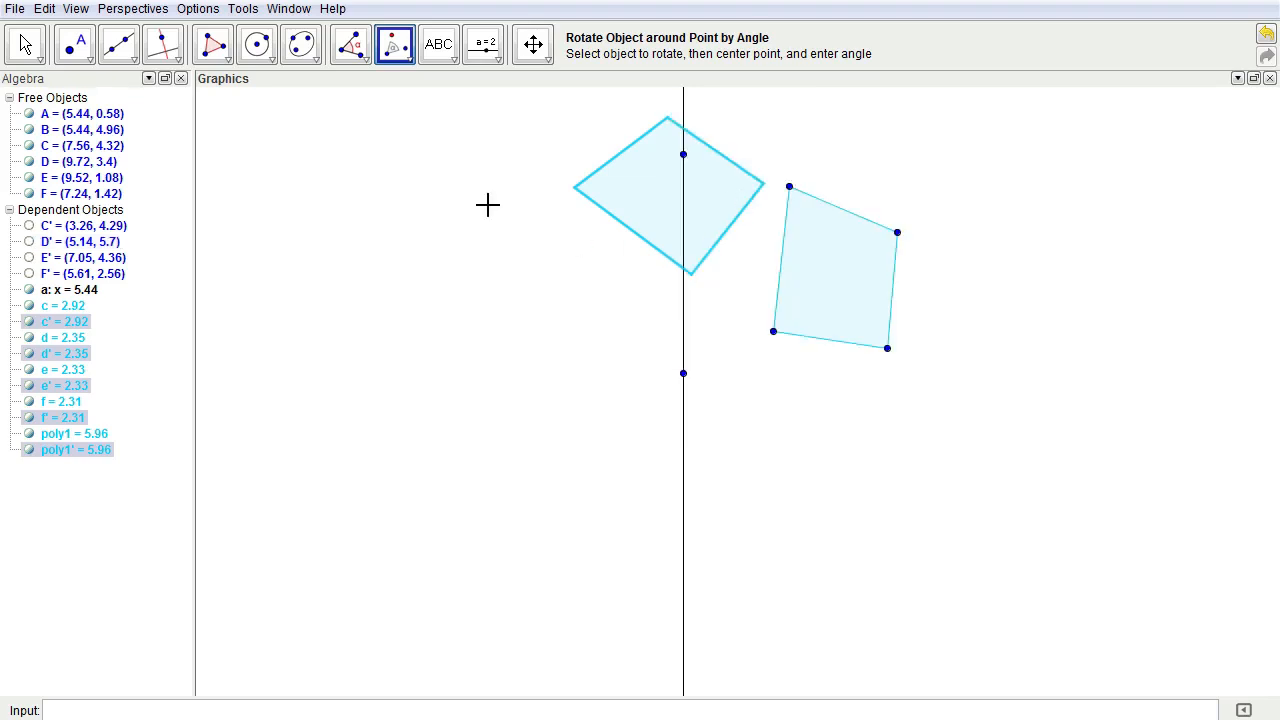
{"action": "mouse_move", "coordinate": [660, 204]}
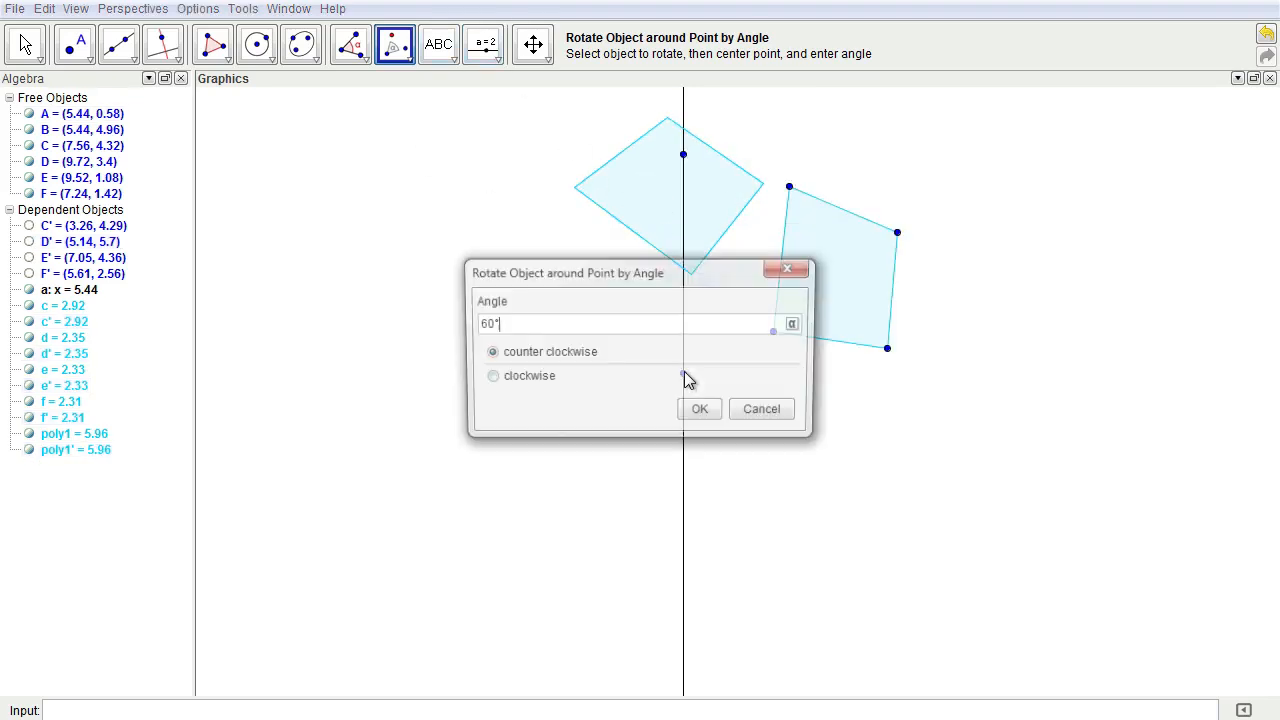
{"action": "left_click", "coordinate": [700, 408]}
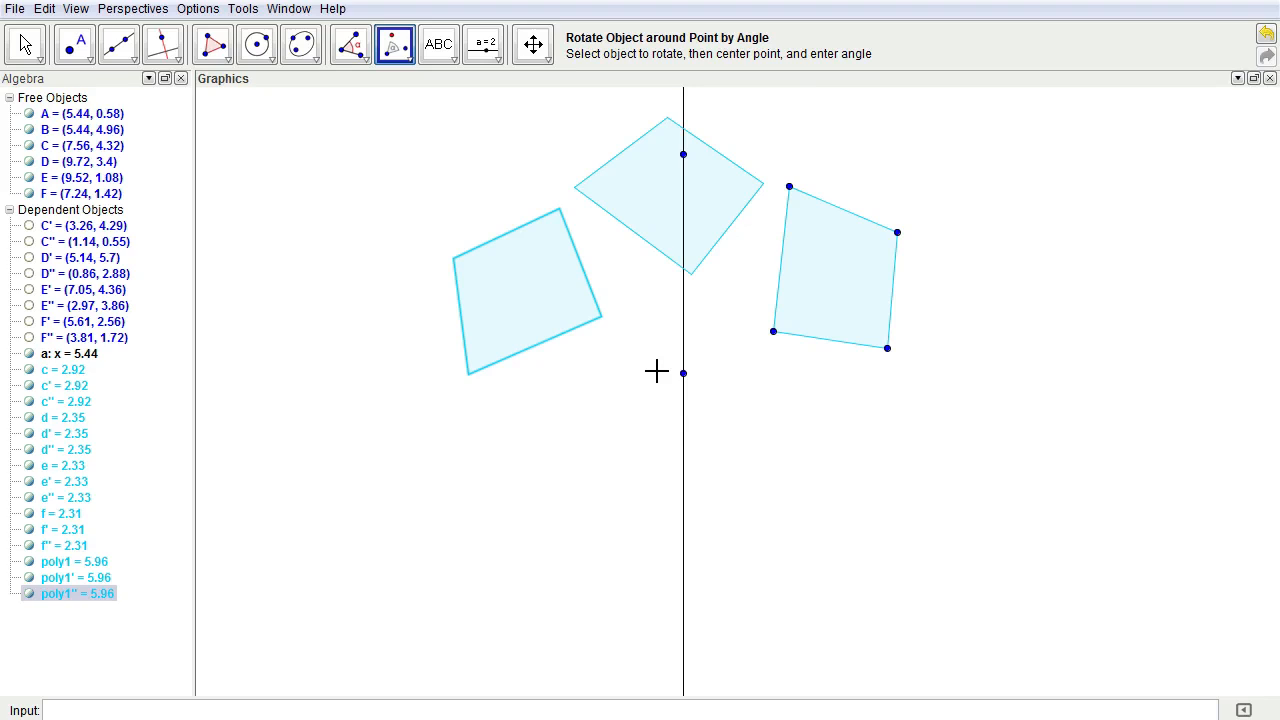
{"action": "left_click", "coordinate": [684, 372]}
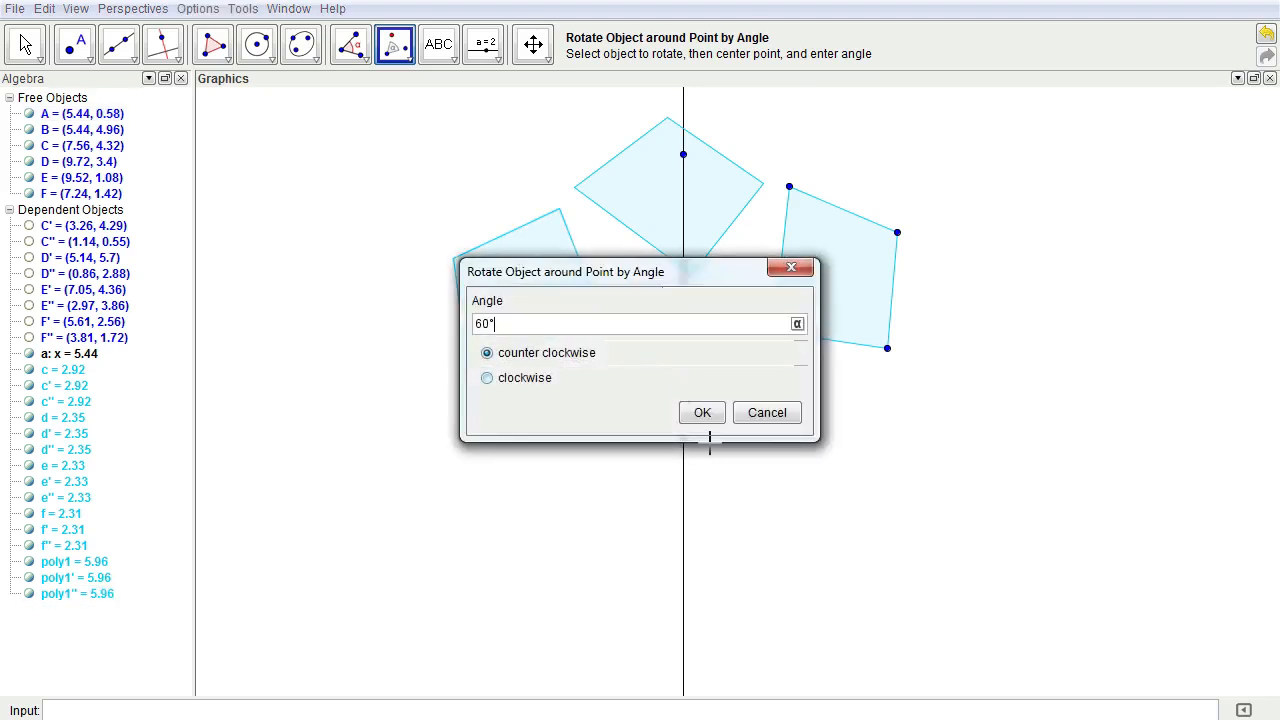
{"action": "left_click", "coordinate": [702, 412]}
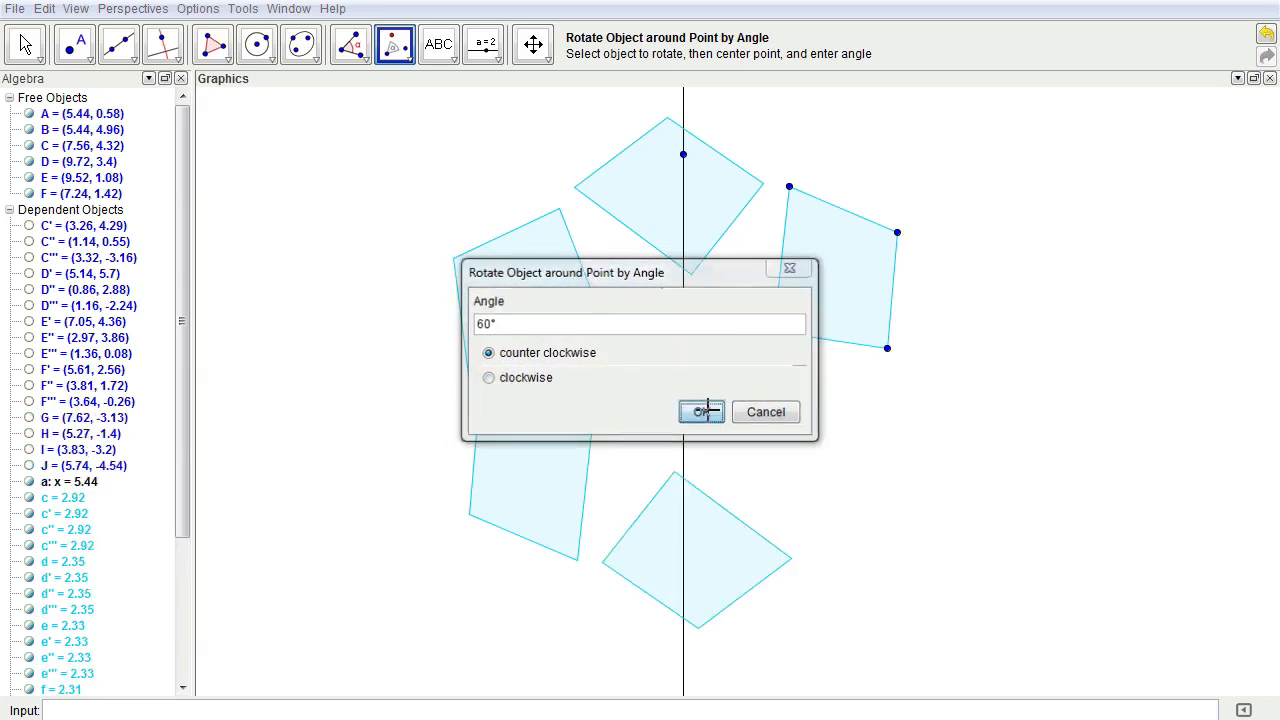
{"action": "left_click", "coordinate": [700, 412]}
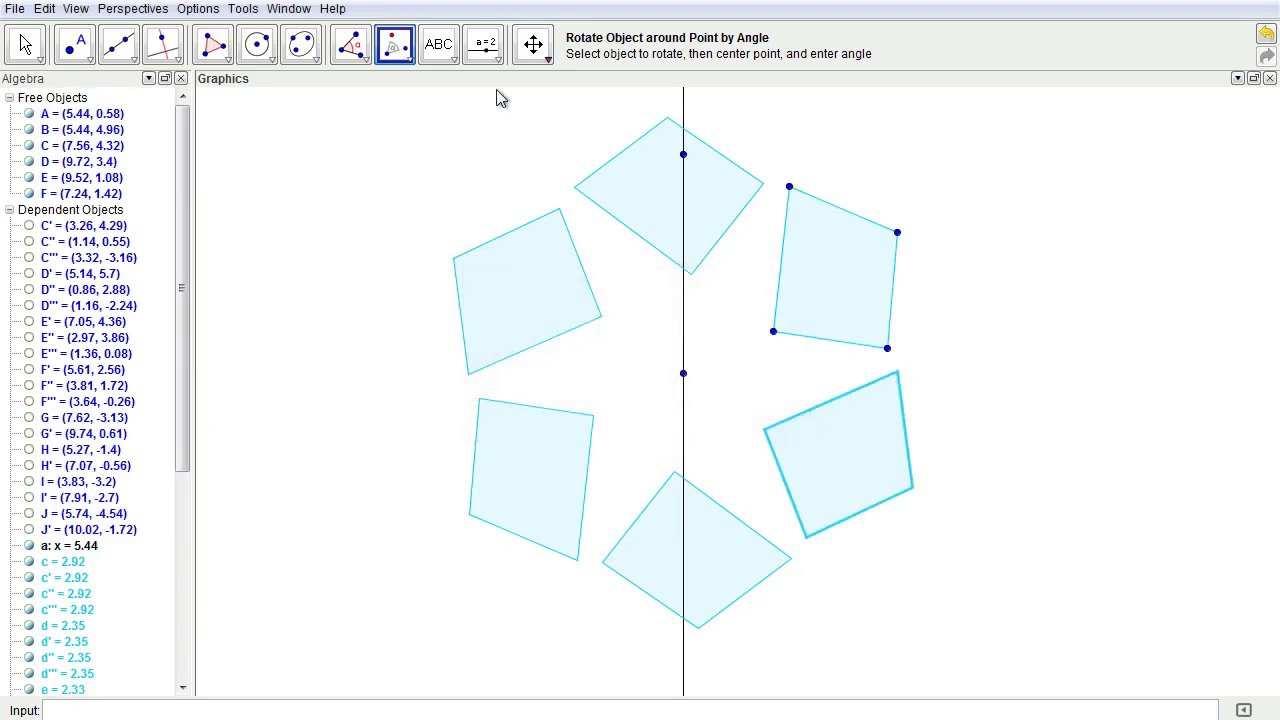
{"action": "mouse_move", "coordinate": [860, 400]}
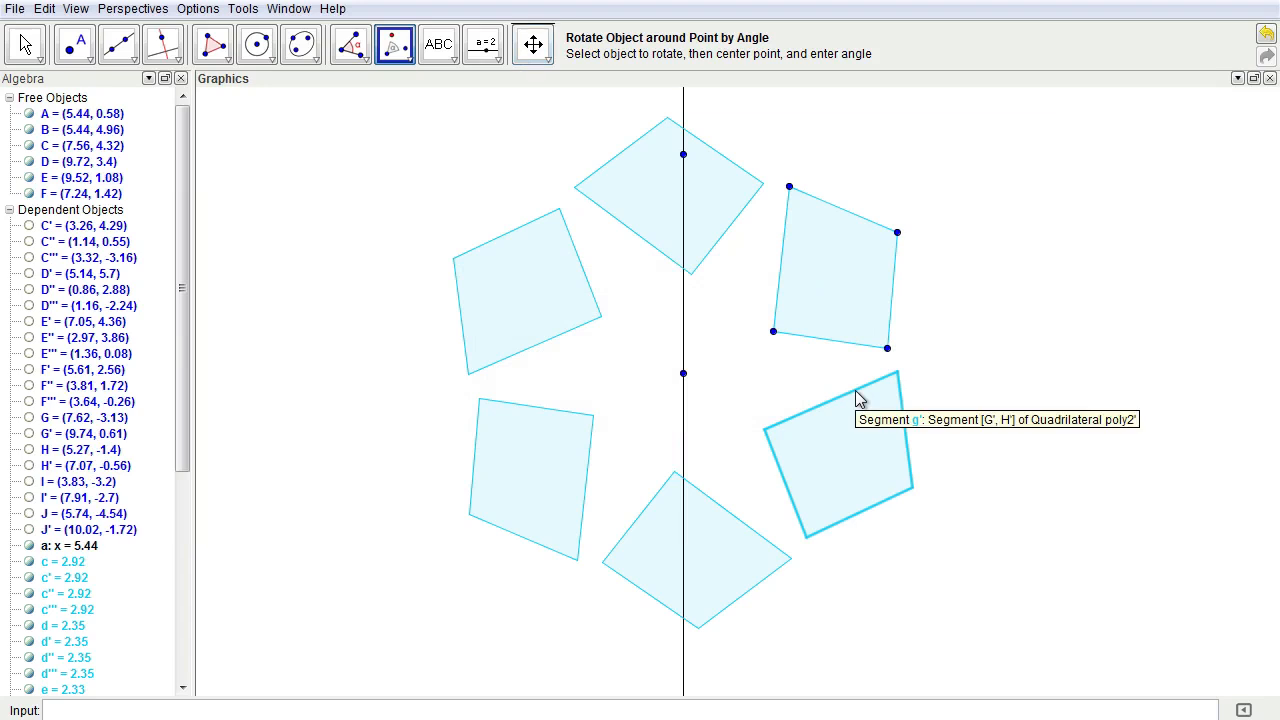
{"action": "mouse_move", "coordinate": [878, 332]}
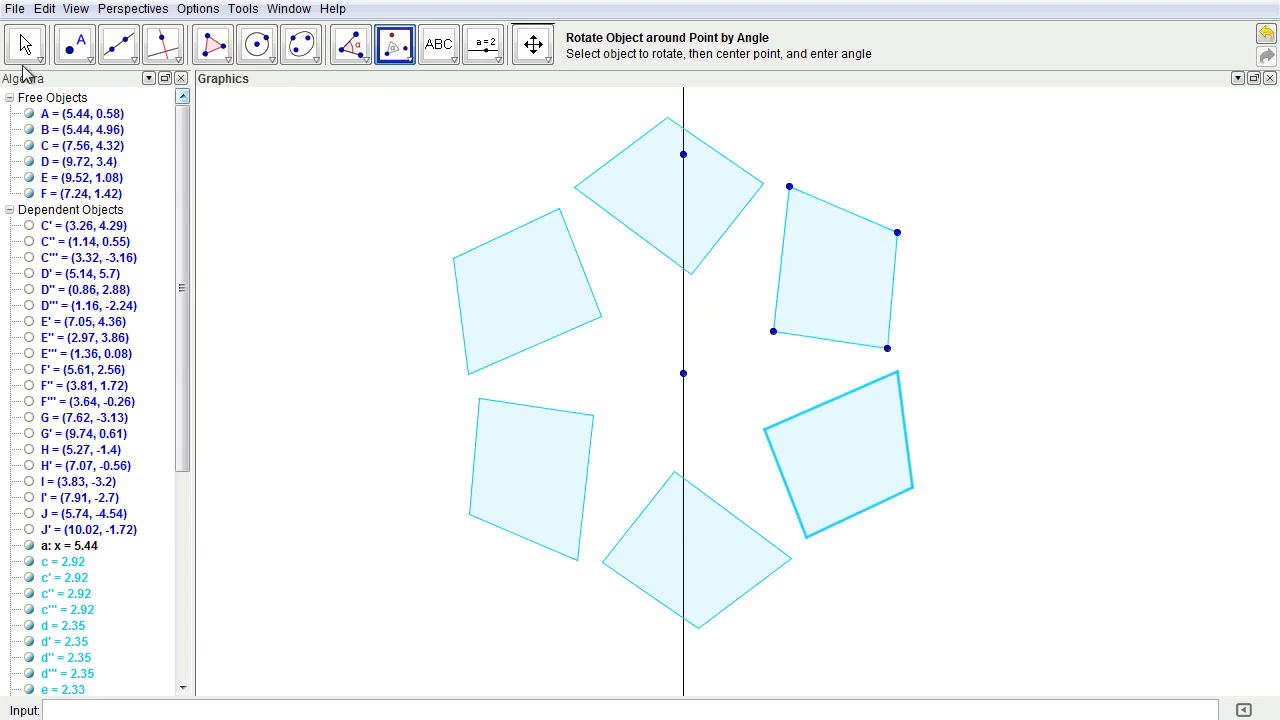
Step: Reflect the ring across the vertical line, undo a stray change and hide point D'1
{"action": "left_click", "coordinate": [24, 44]}
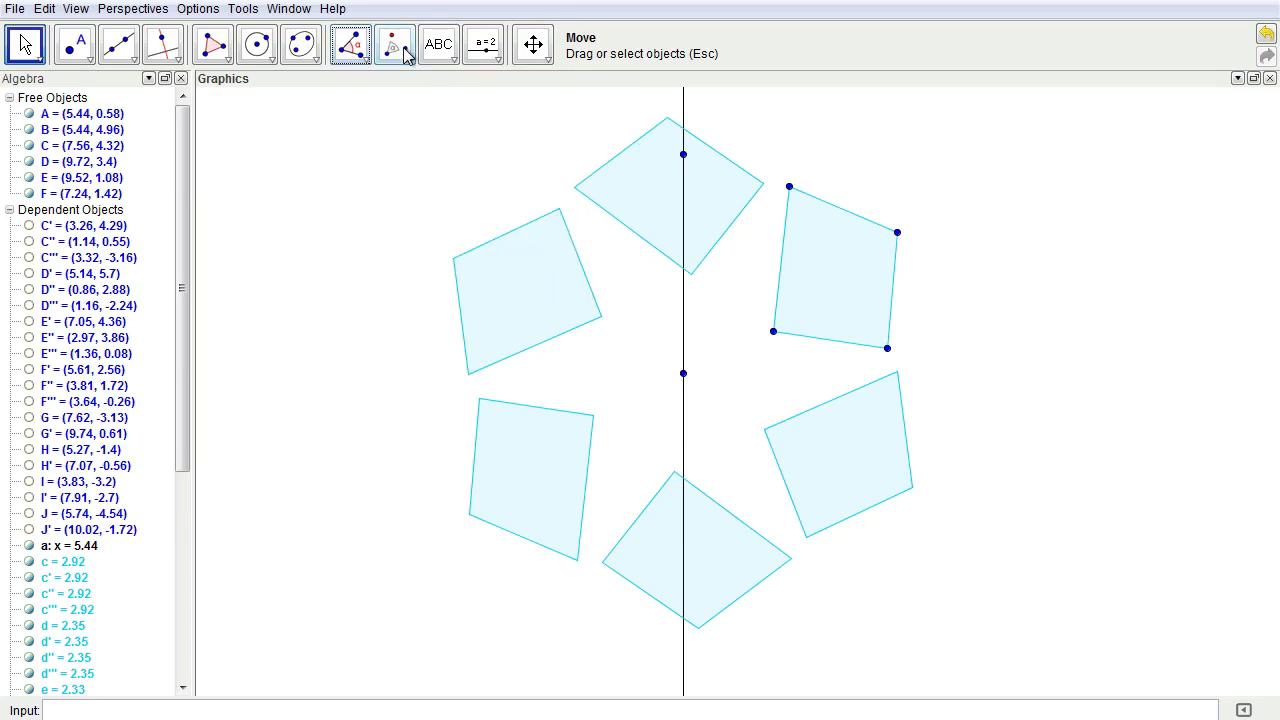
{"action": "left_click", "coordinate": [408, 56]}
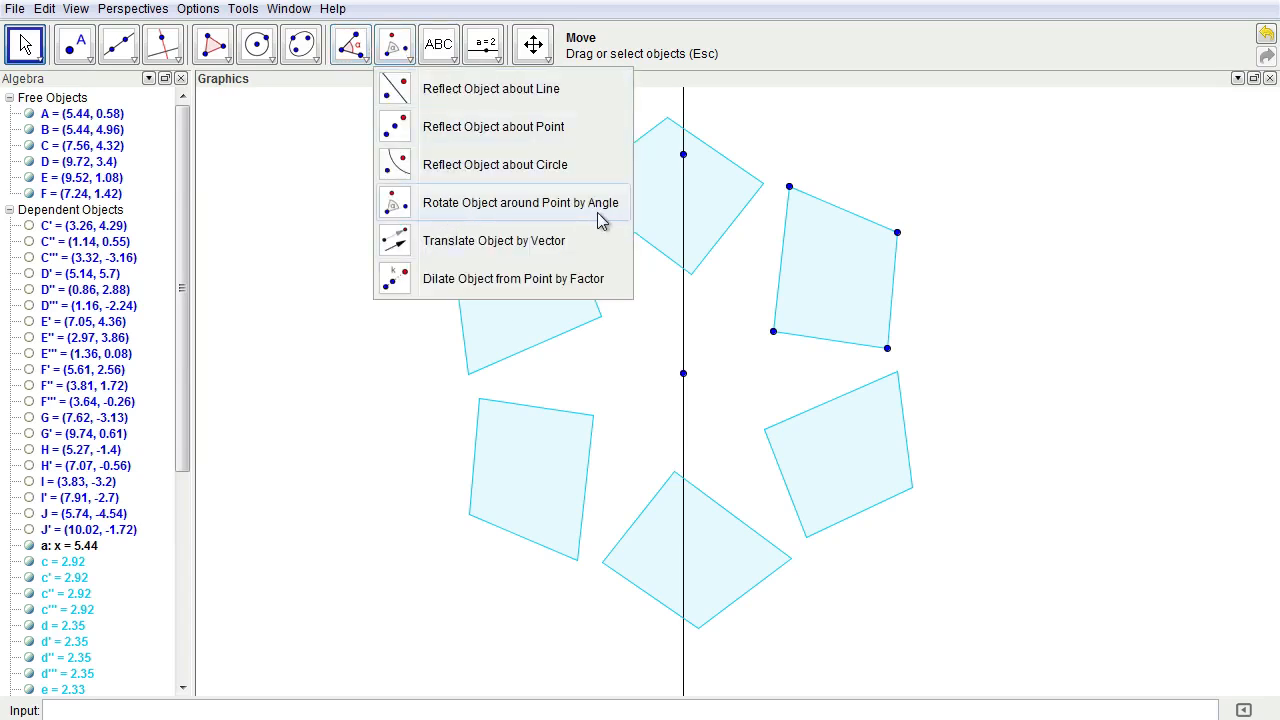
{"action": "mouse_move", "coordinate": [500, 90]}
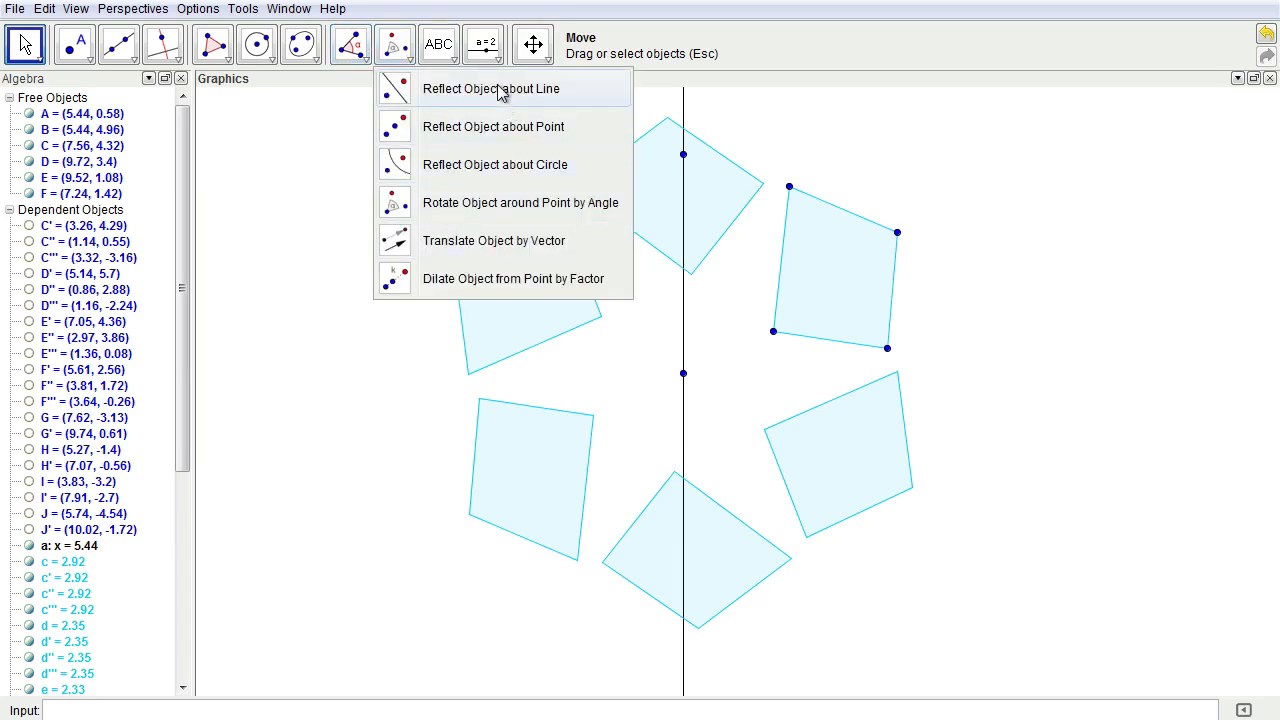
{"action": "left_click", "coordinate": [492, 88]}
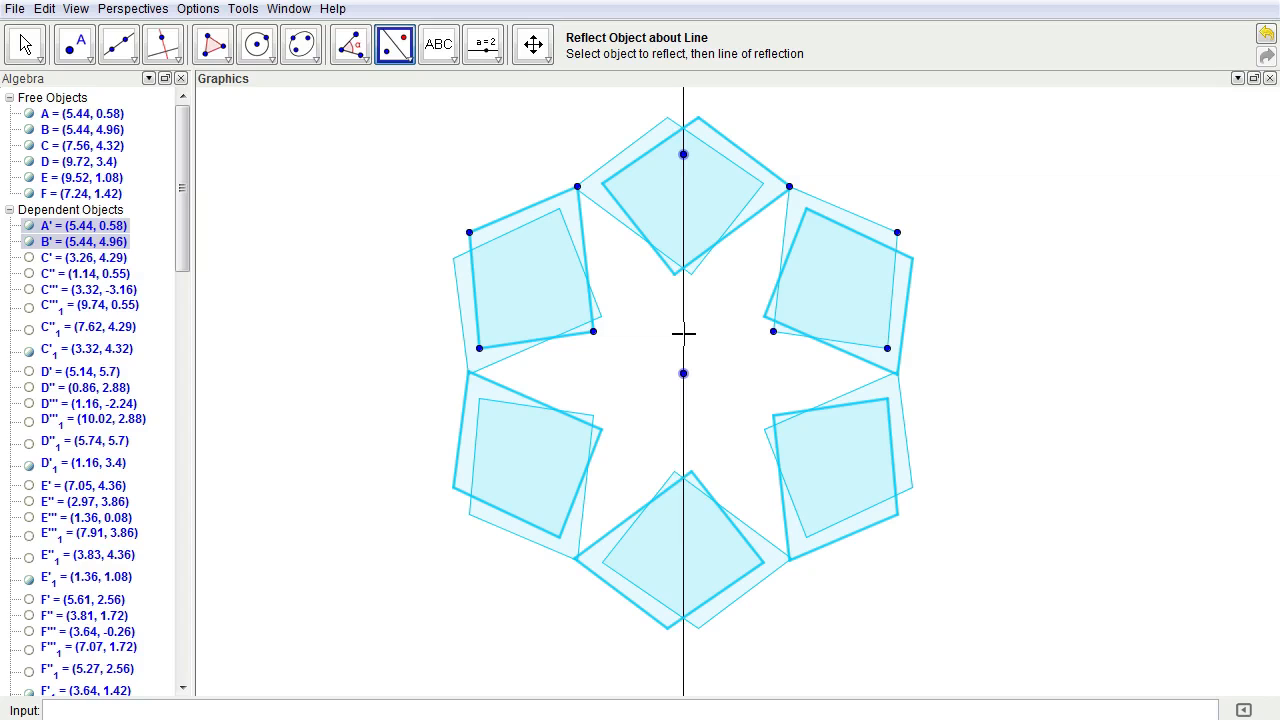
{"action": "right_click", "coordinate": [470, 232]}
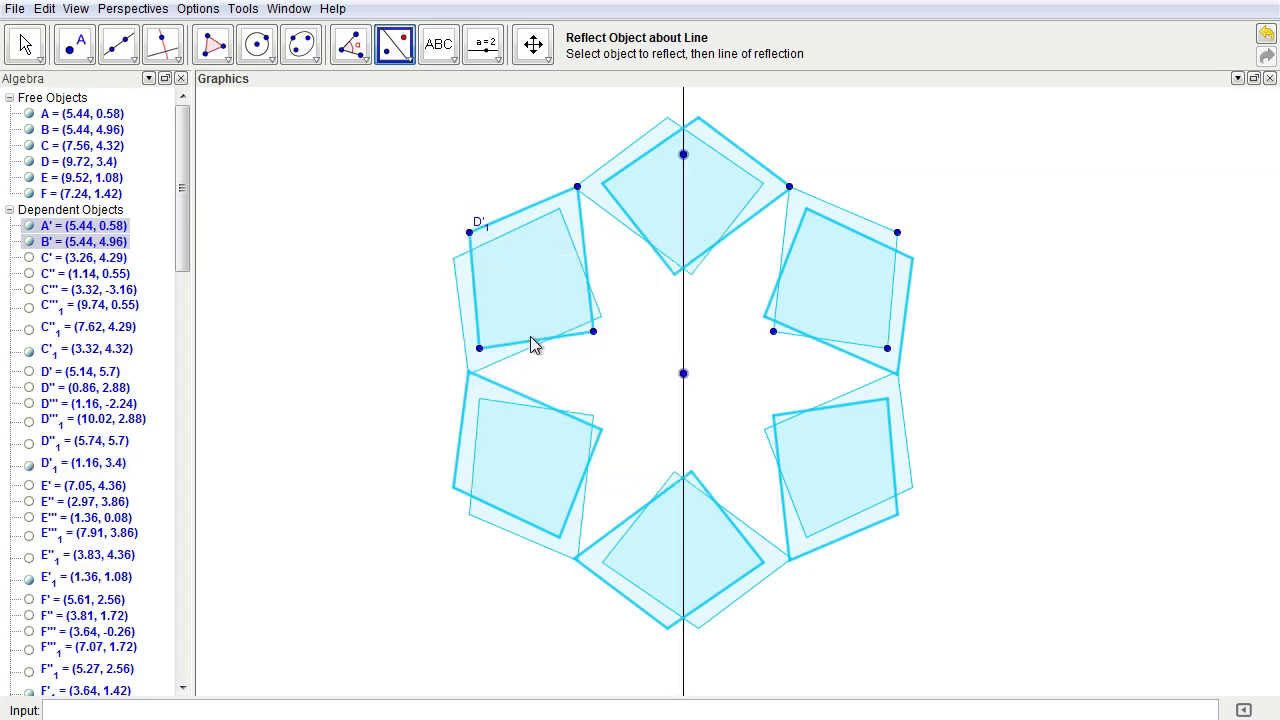
{"action": "left_click", "coordinate": [44, 8]}
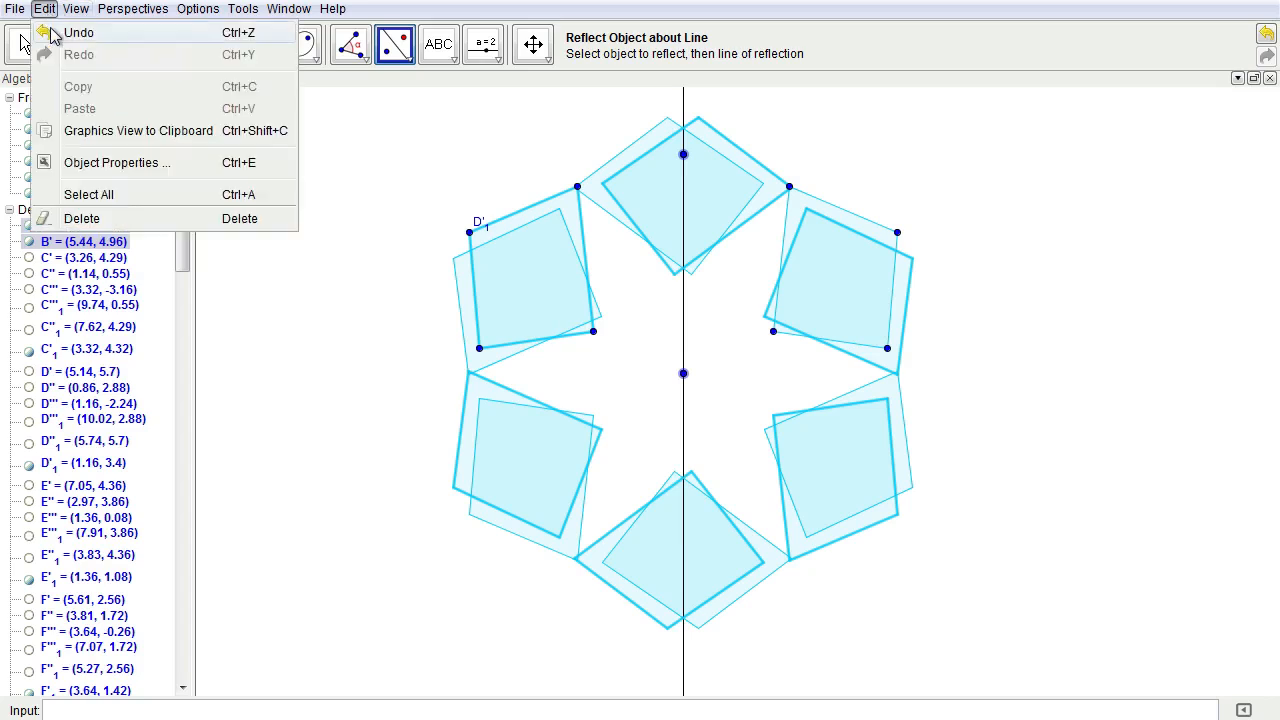
{"action": "right_click", "coordinate": [470, 232]}
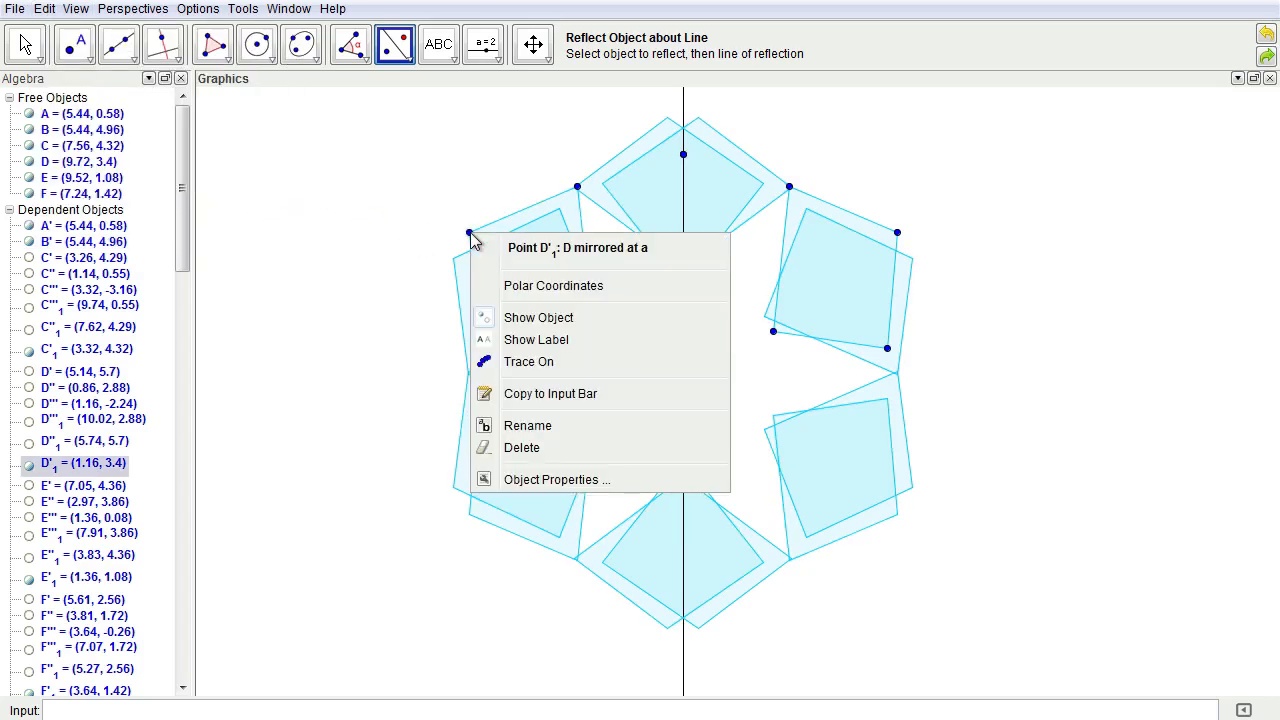
{"action": "left_click", "coordinate": [572, 214]}
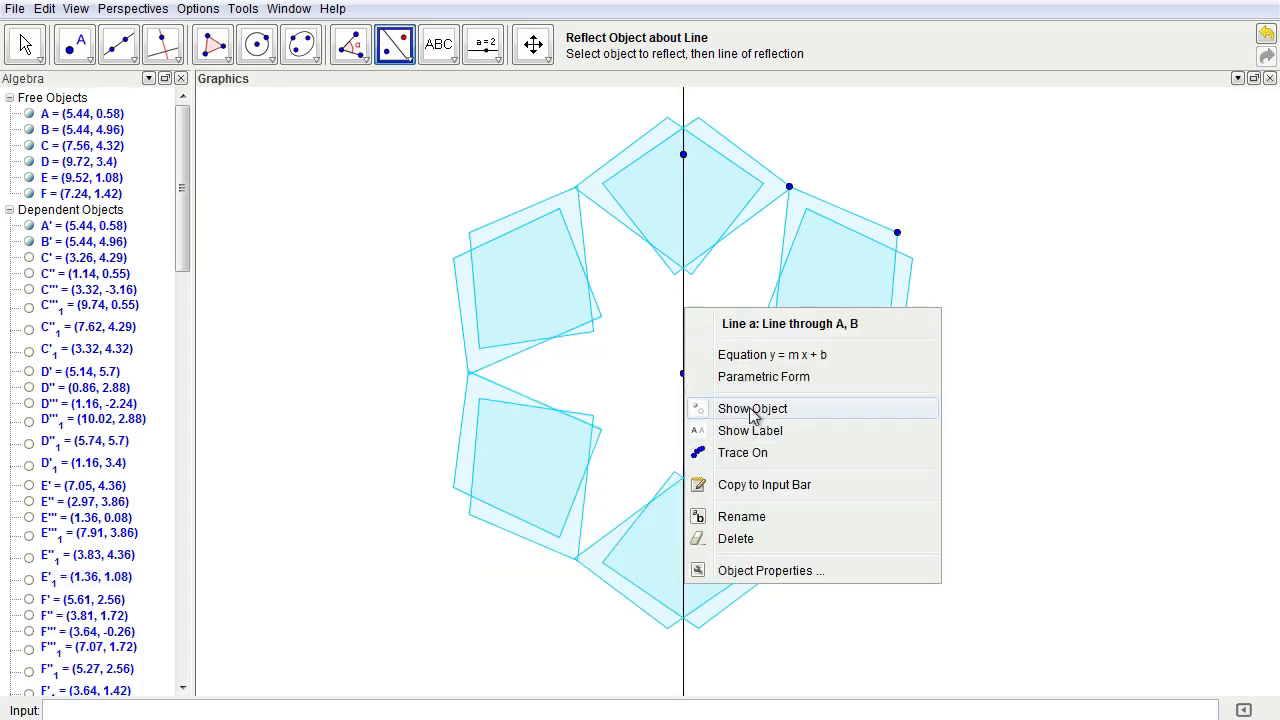
Step: Hide mirror line a and drag vertices F, E, C, D to widen the arms into petals
{"action": "left_click", "coordinate": [752, 408]}
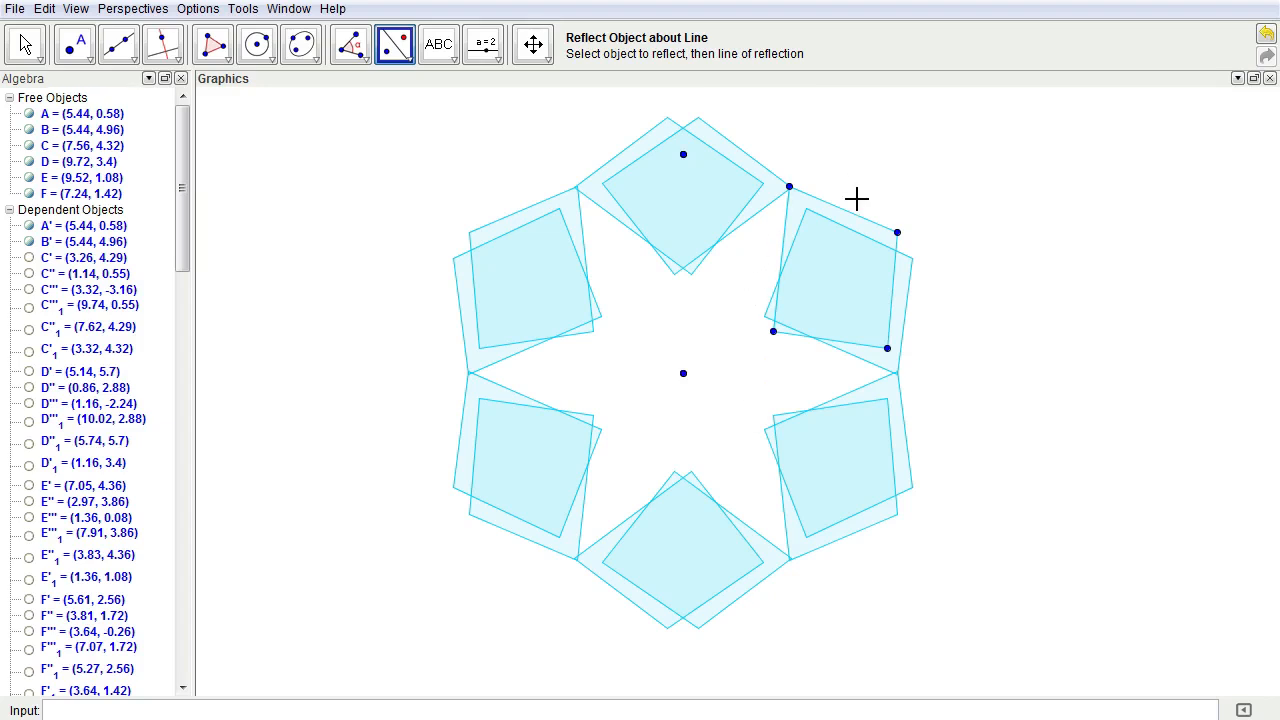
{"action": "left_click", "coordinate": [24, 44]}
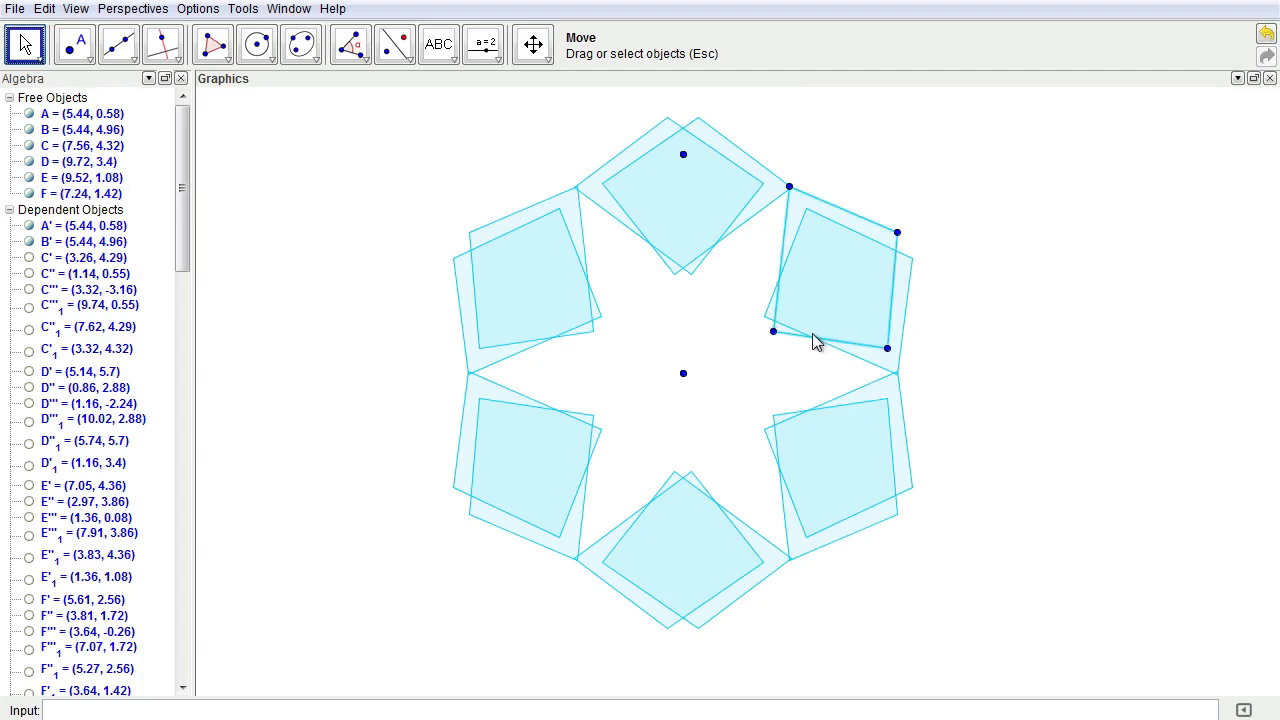
{"action": "left_click", "coordinate": [772, 332]}
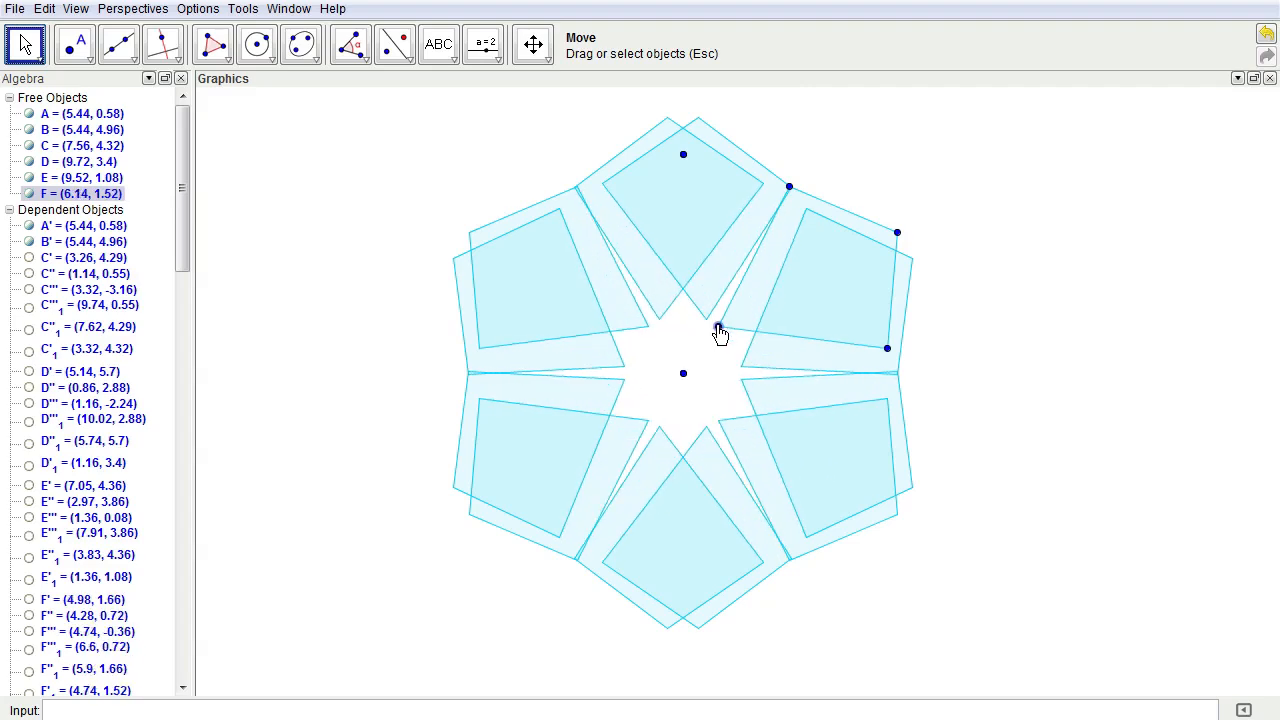
{"action": "left_click_drag", "start_coordinate": [720, 332], "coordinate": [688, 304]}
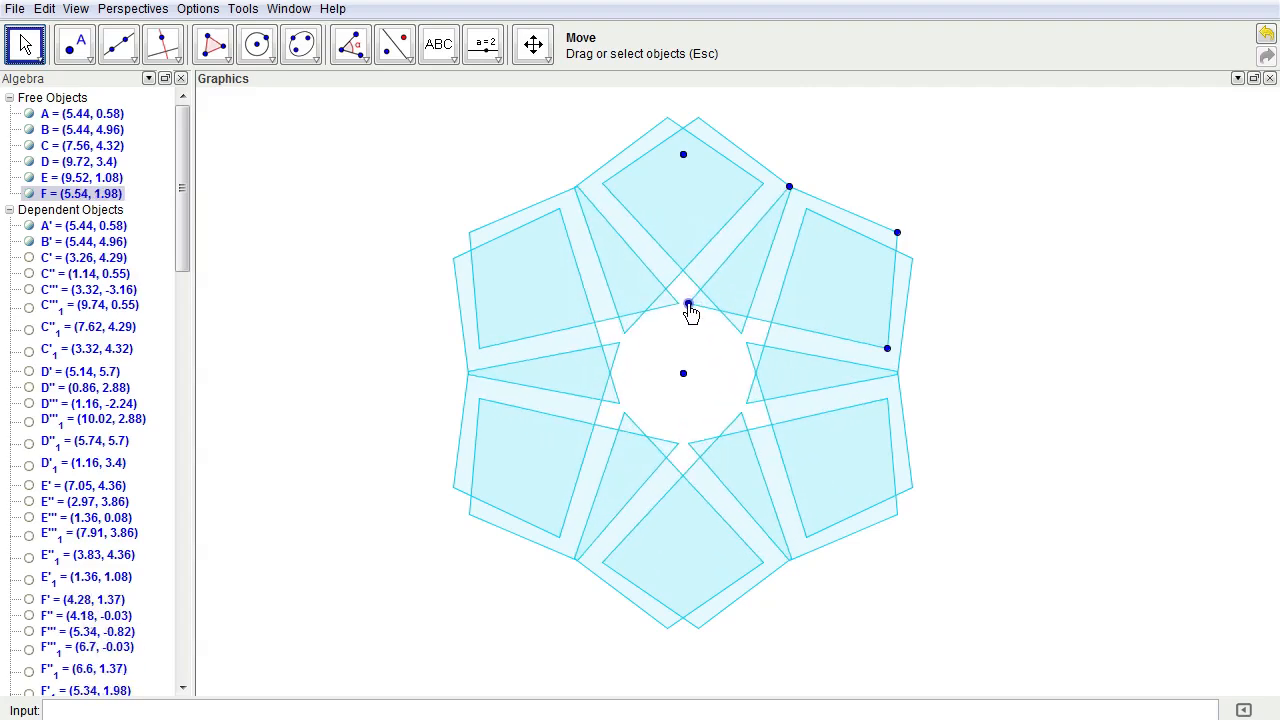
{"action": "left_click_drag", "start_coordinate": [688, 304], "coordinate": [1016, 278]}
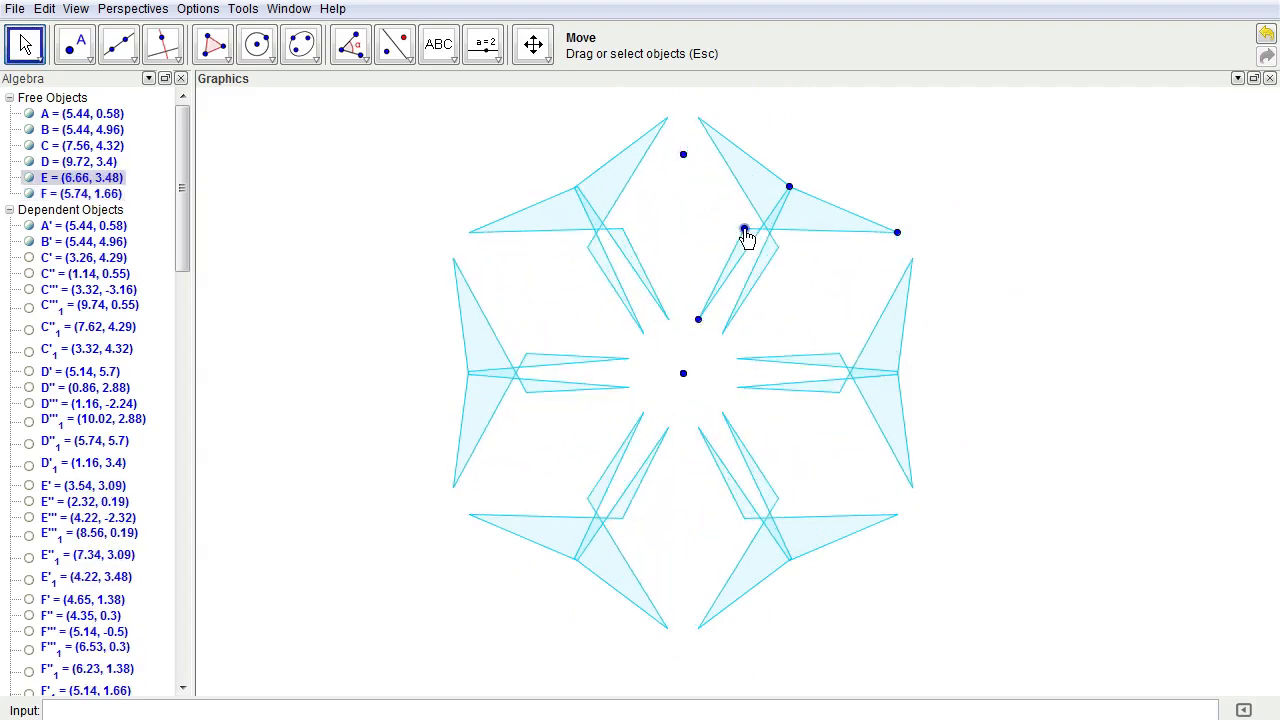
{"action": "left_click_drag", "start_coordinate": [744, 230], "coordinate": [790, 188]}
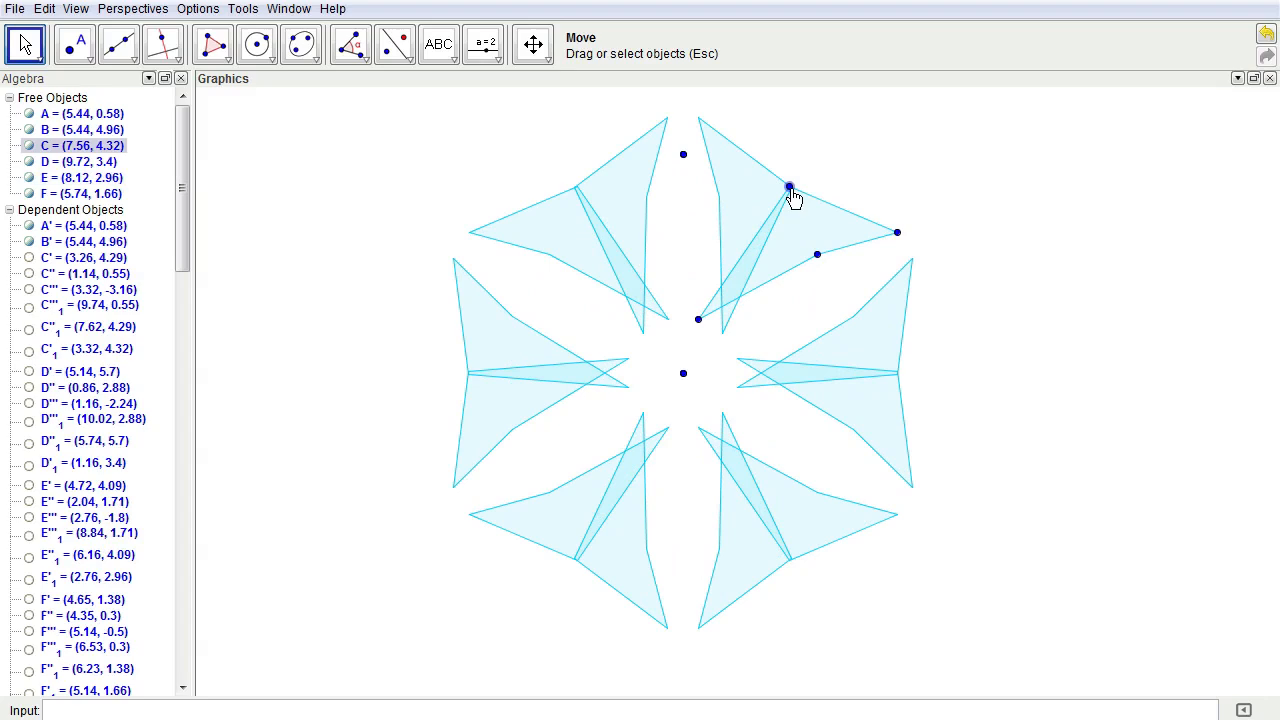
{"action": "left_click_drag", "start_coordinate": [790, 188], "coordinate": [850, 322]}
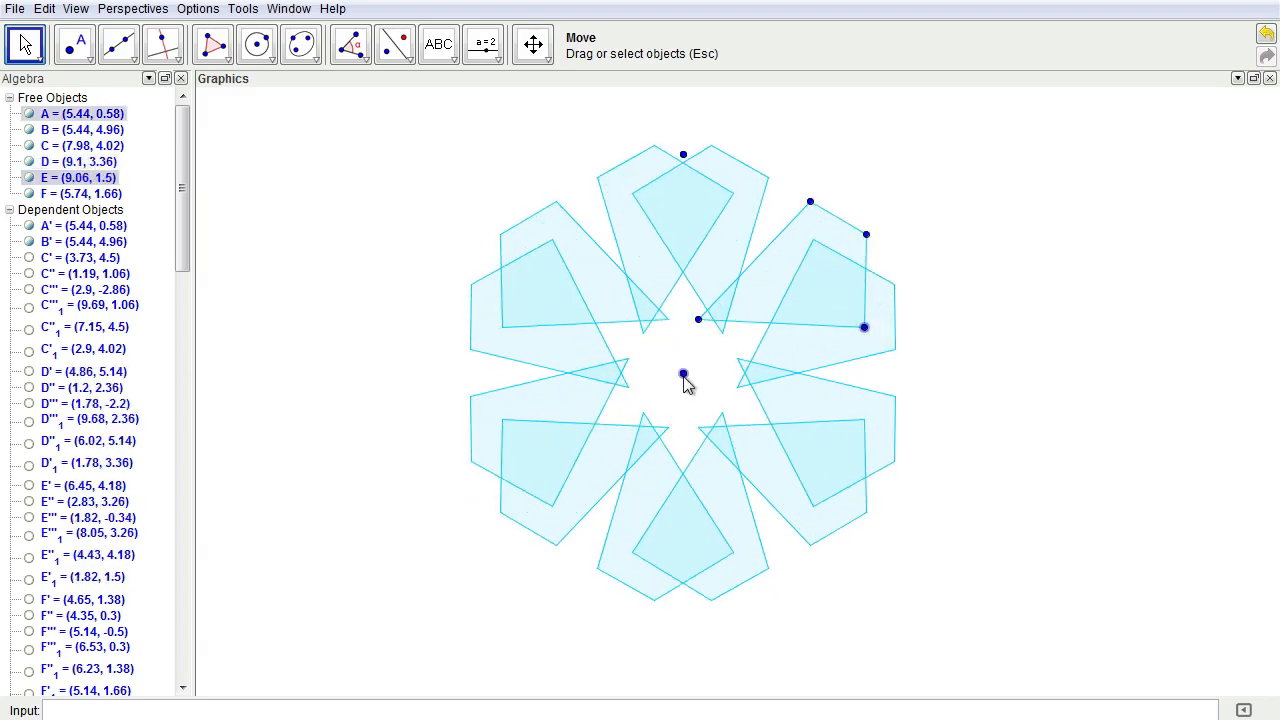
Step: Drag centre A and point B so the arms settle into a ring around a tilted mirror
{"action": "left_click_drag", "start_coordinate": [684, 376], "coordinate": [736, 316]}
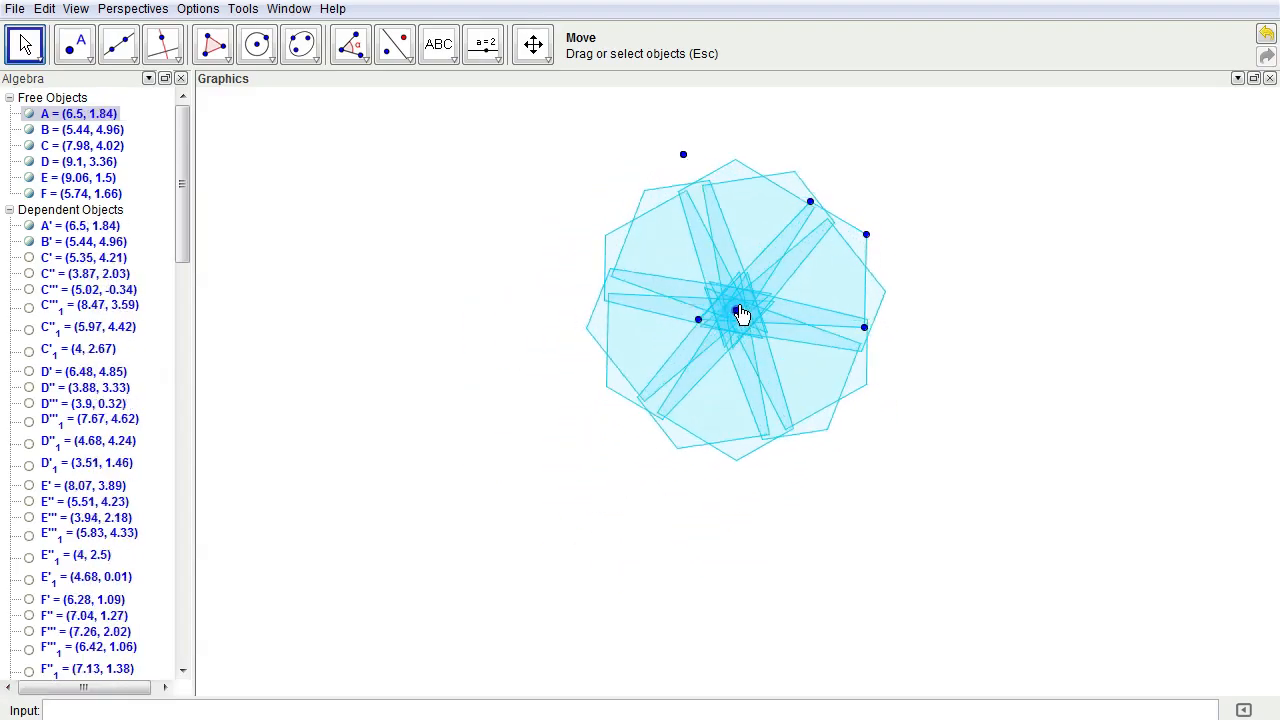
{"action": "left_click_drag", "start_coordinate": [740, 310], "coordinate": [872, 388]}
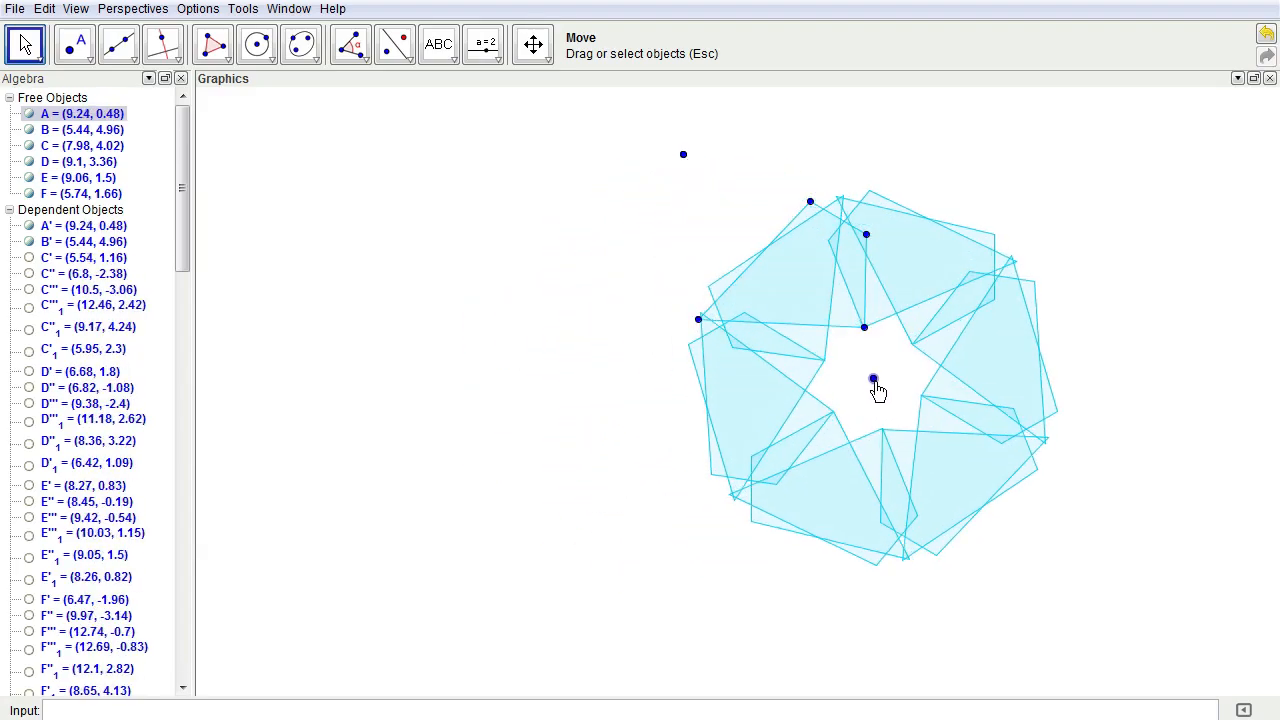
{"action": "left_click_drag", "start_coordinate": [876, 384], "coordinate": [650, 330]}
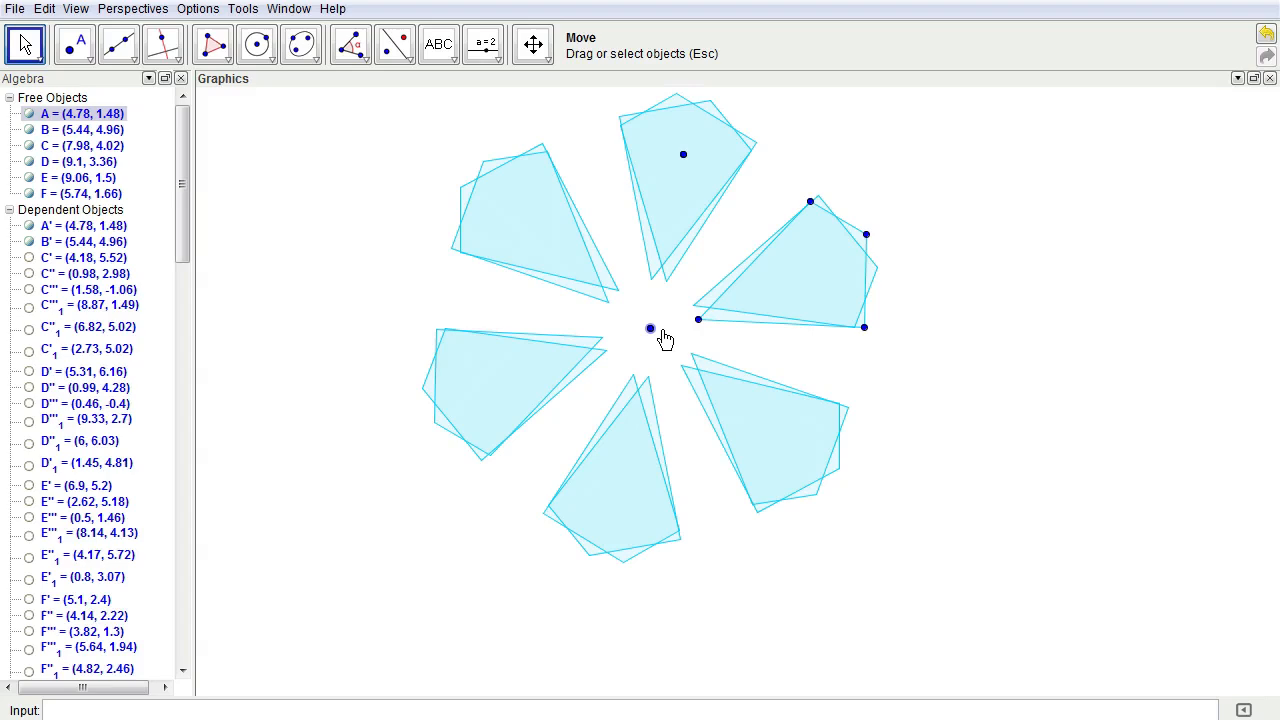
{"action": "left_click_drag", "start_coordinate": [650, 328], "coordinate": [684, 156]}
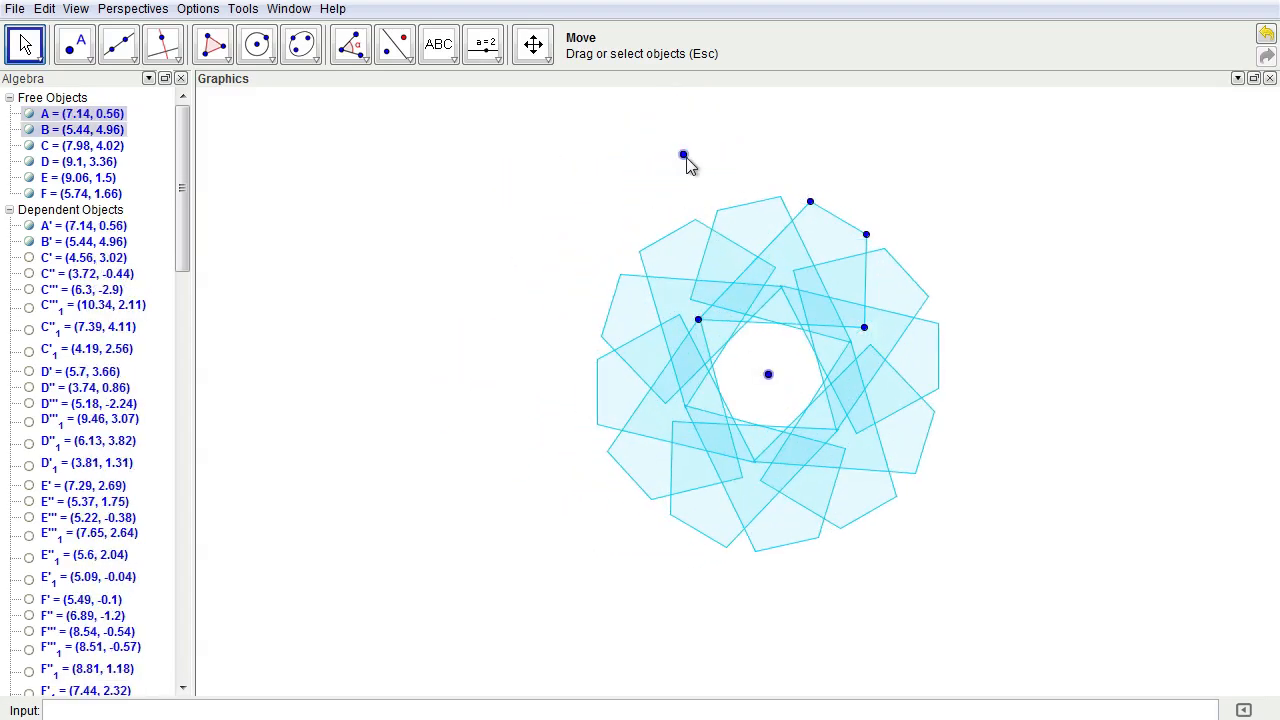
{"action": "left_click_drag", "start_coordinate": [684, 156], "coordinate": [980, 288]}
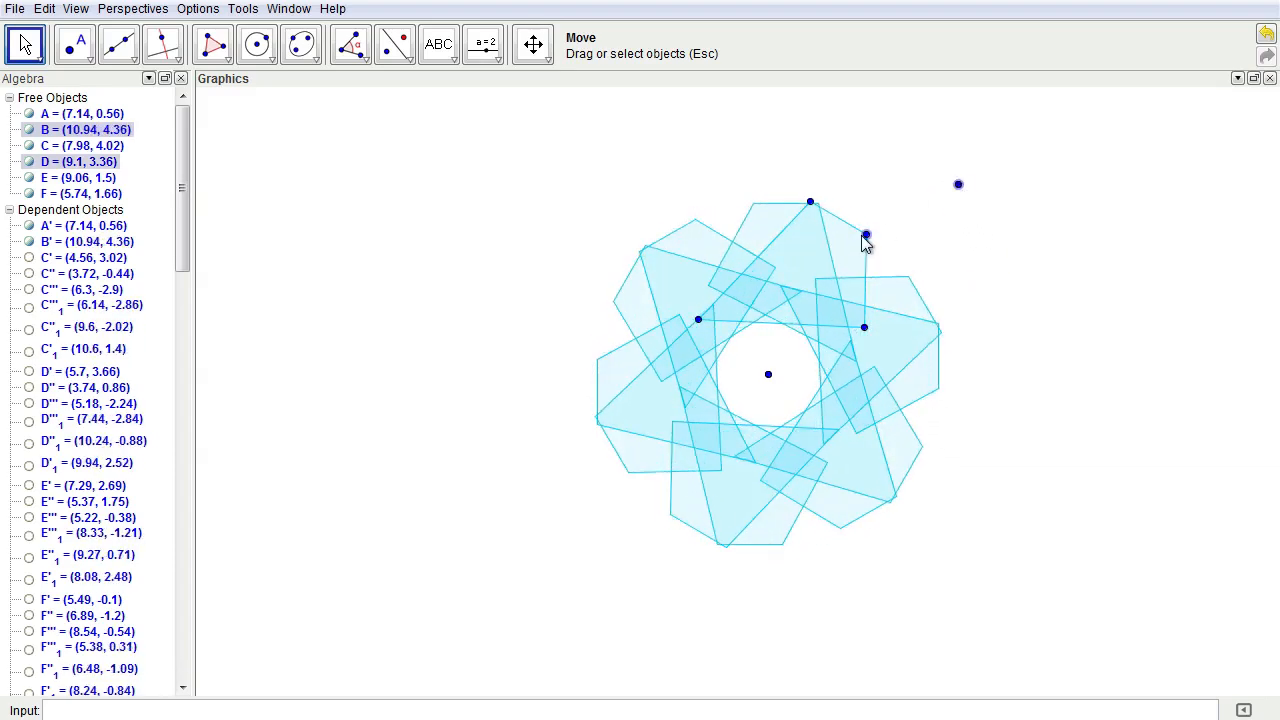
Step: Drag vertices D, F, E and C to turn the arms into spiky overlapping triangles
{"action": "left_click_drag", "start_coordinate": [864, 238], "coordinate": [642, 204]}
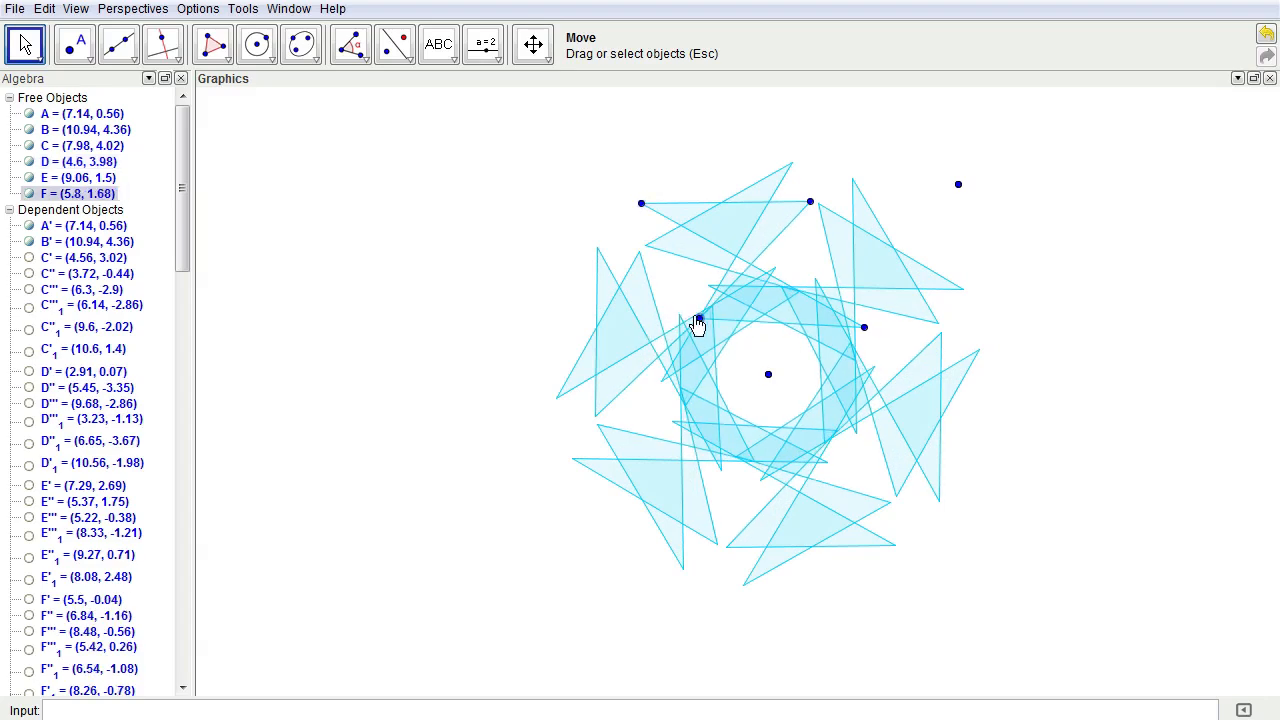
{"action": "left_click_drag", "start_coordinate": [698, 320], "coordinate": [560, 316]}
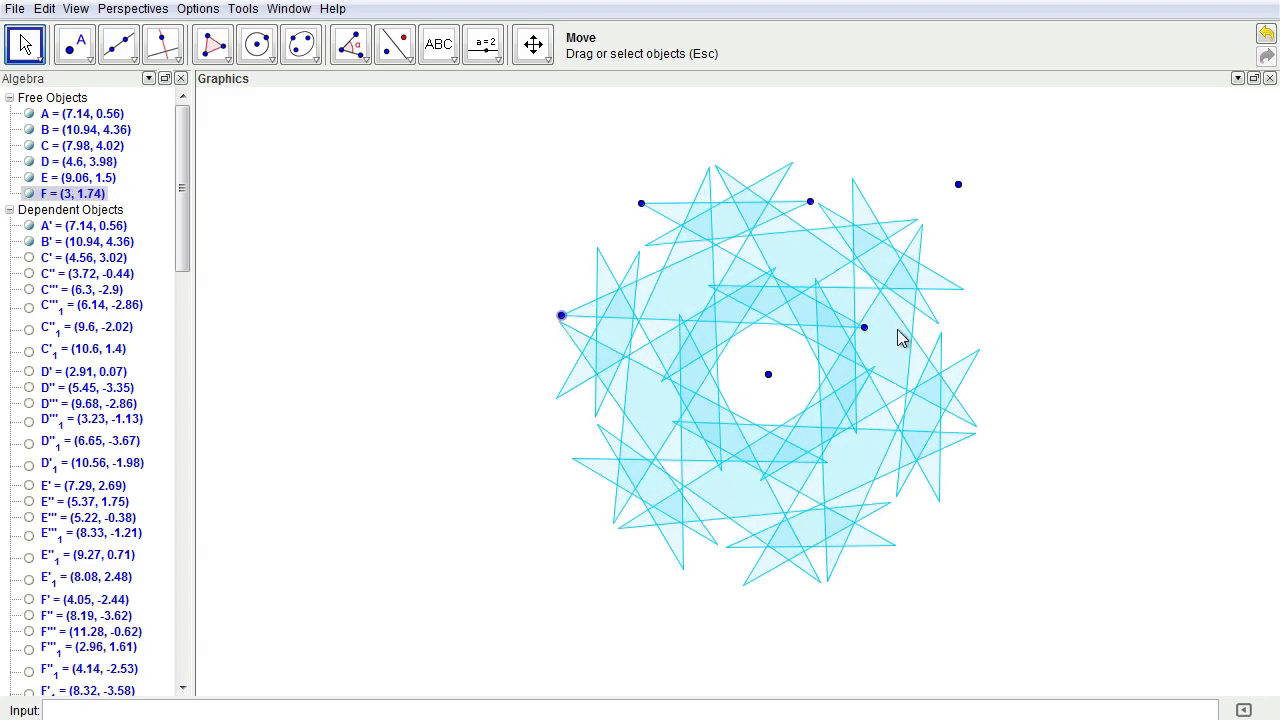
{"action": "left_click_drag", "start_coordinate": [864, 328], "coordinate": [1024, 344]}
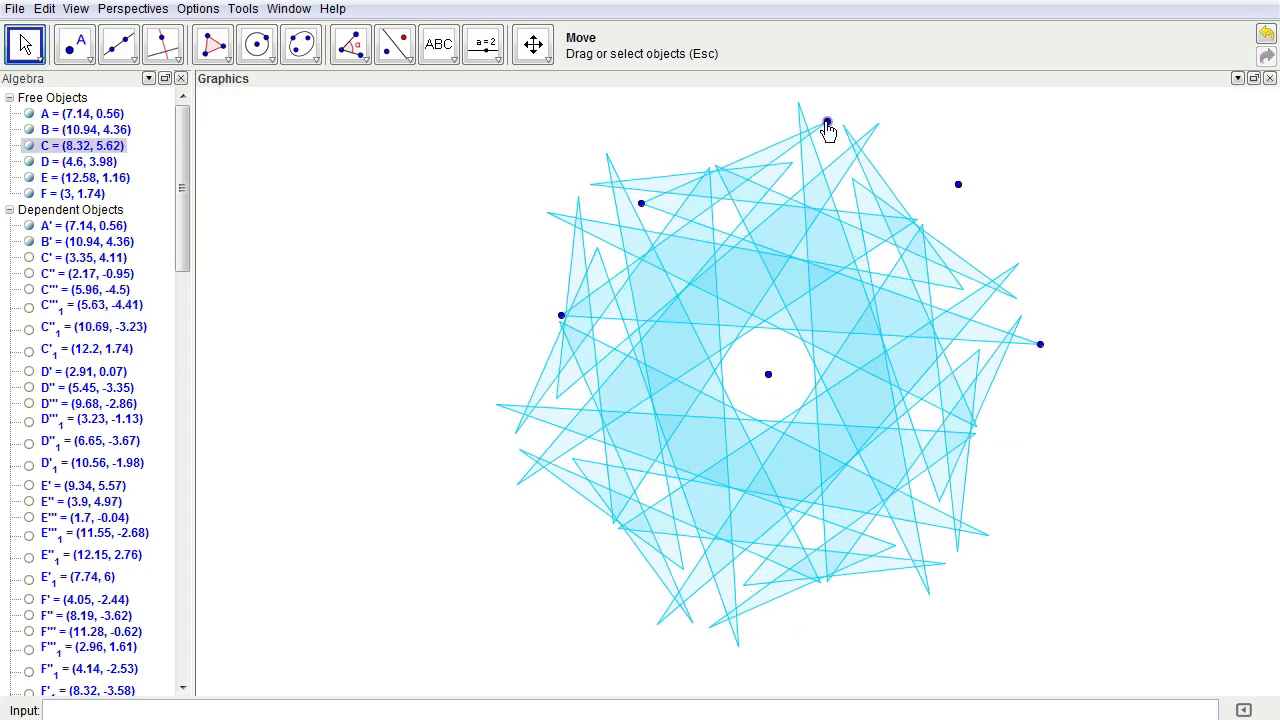
{"action": "left_click_drag", "start_coordinate": [828, 124], "coordinate": [820, 120]}
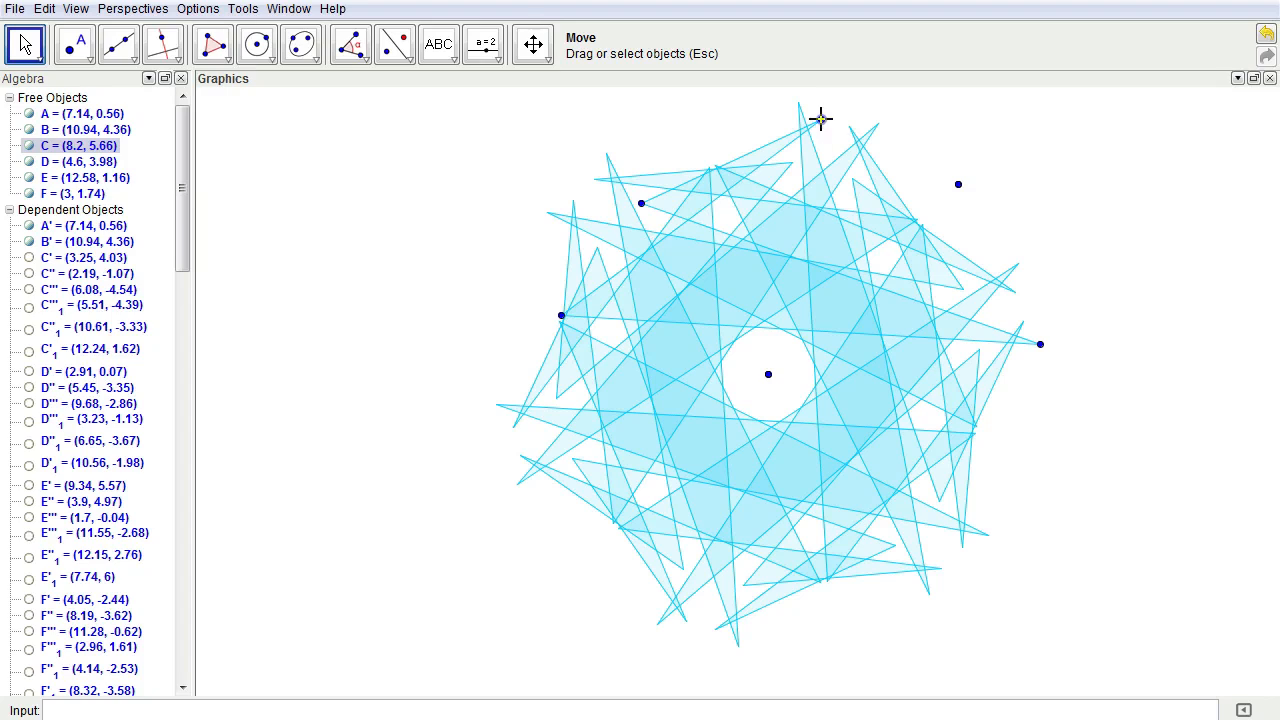